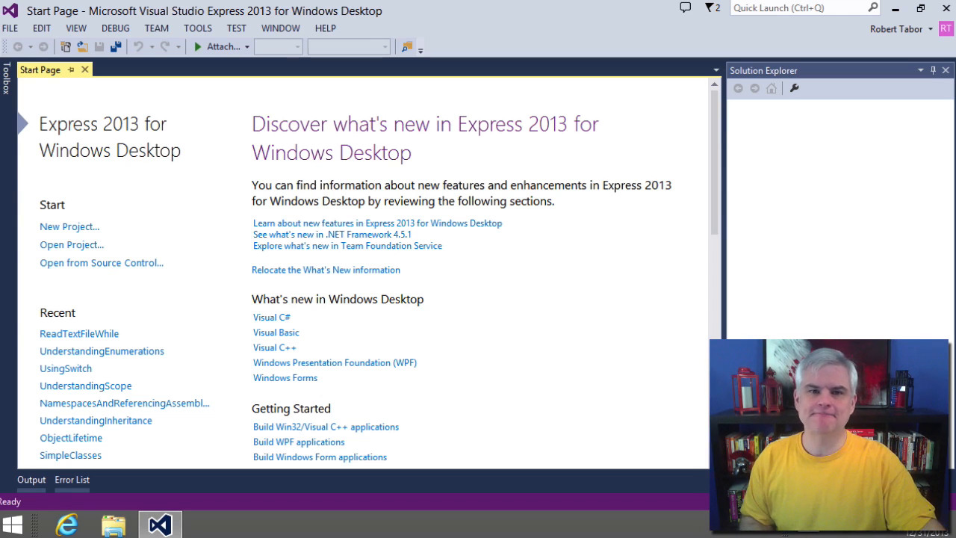
pyautogui.moveTo(413, 36)
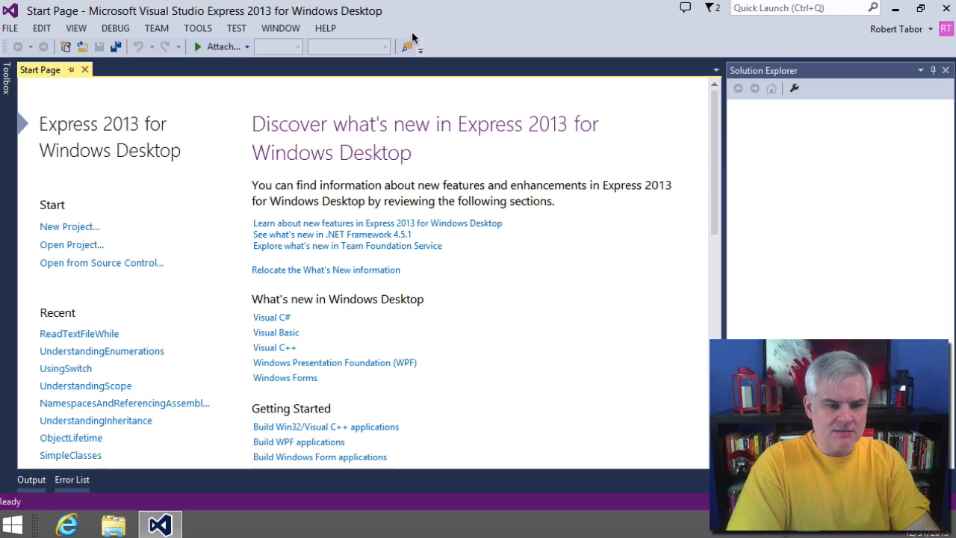
pyautogui.moveTo(72, 338)
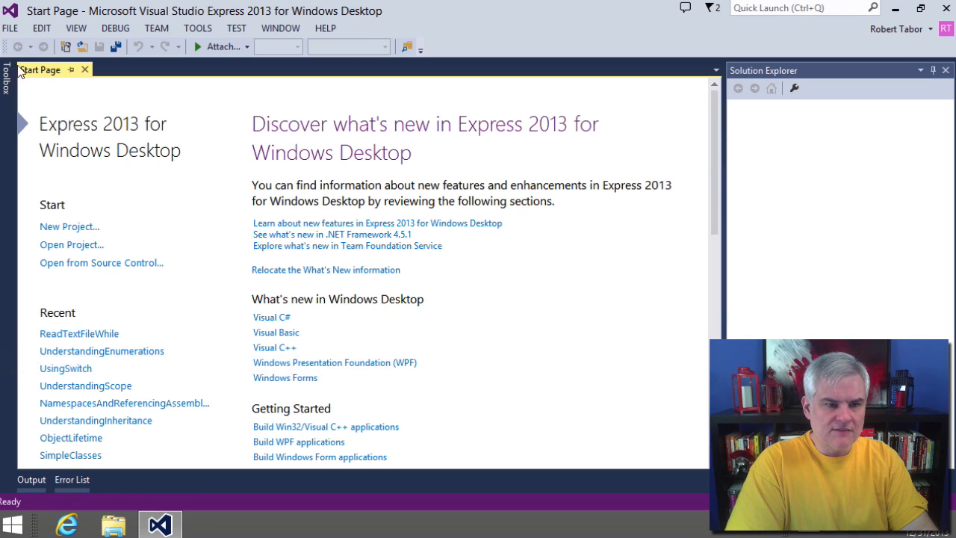
# - Bring up the File menu from the Start Page before opening ReadTextFileWhile
pyautogui.click(9, 29)
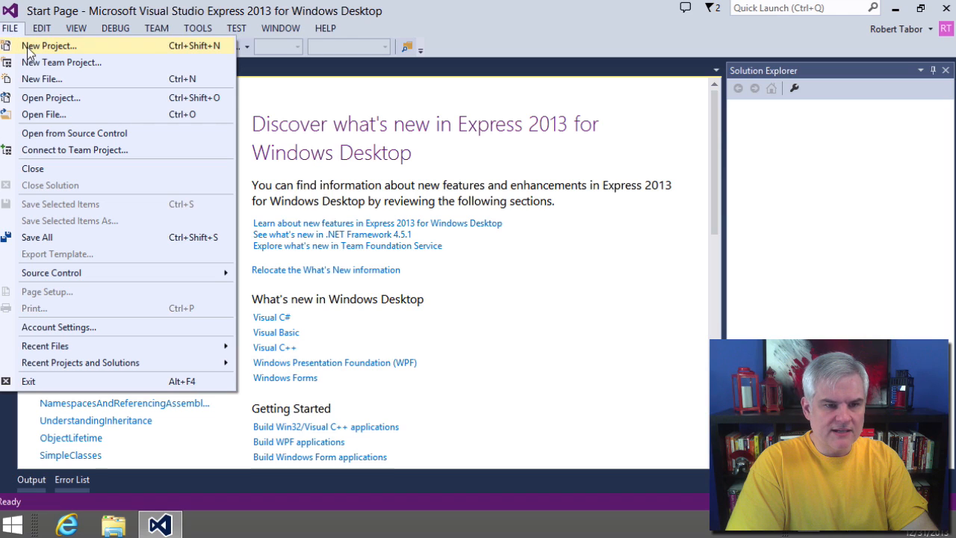
pyautogui.moveTo(51, 97)
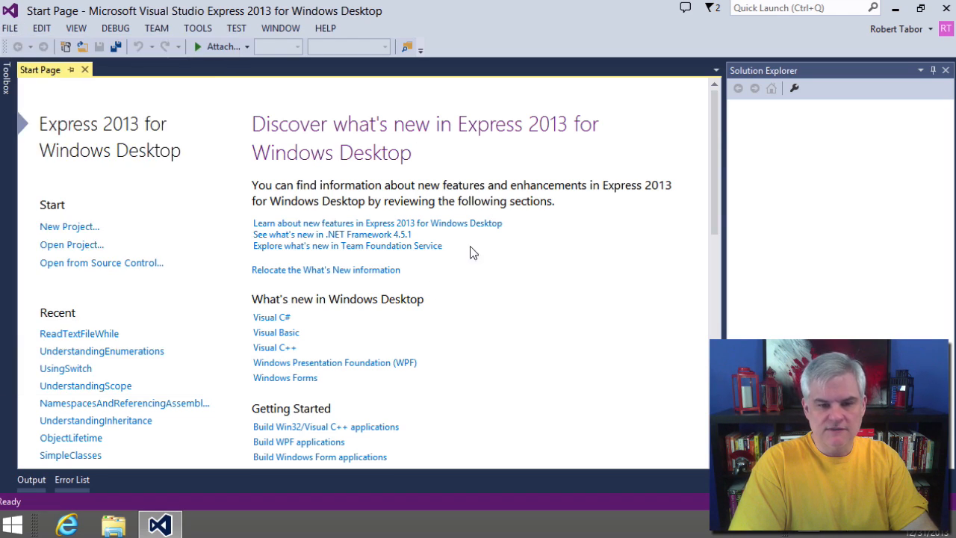
pyautogui.moveTo(78, 334)
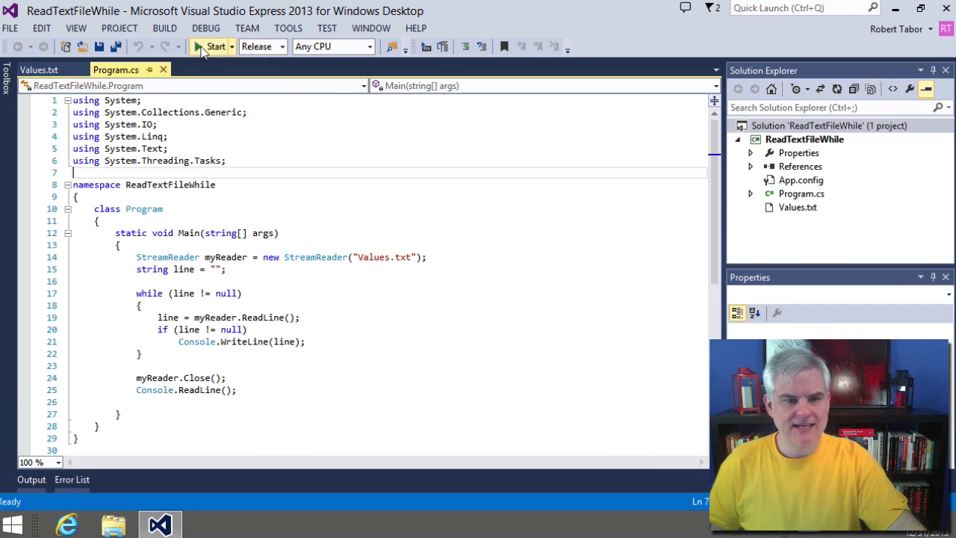
pyautogui.click(216, 48)
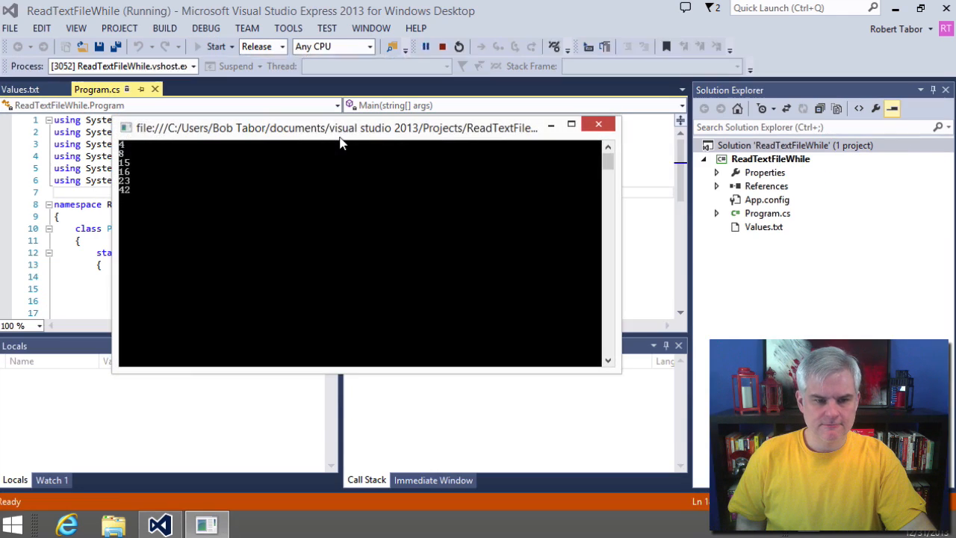
pyautogui.click(598, 122)
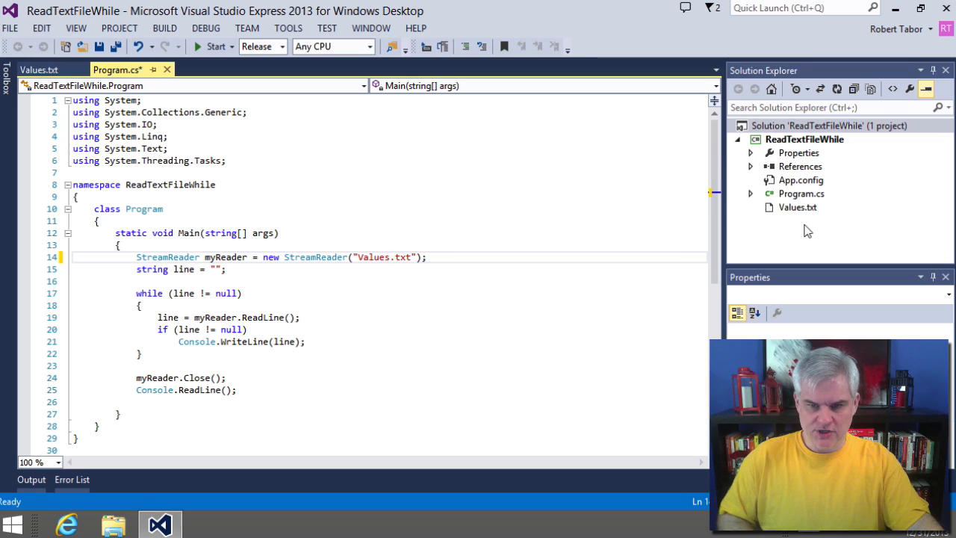
# - Rename Values.txt to Values1.txt via its Solution Explorer context menu
pyautogui.click(798, 206)
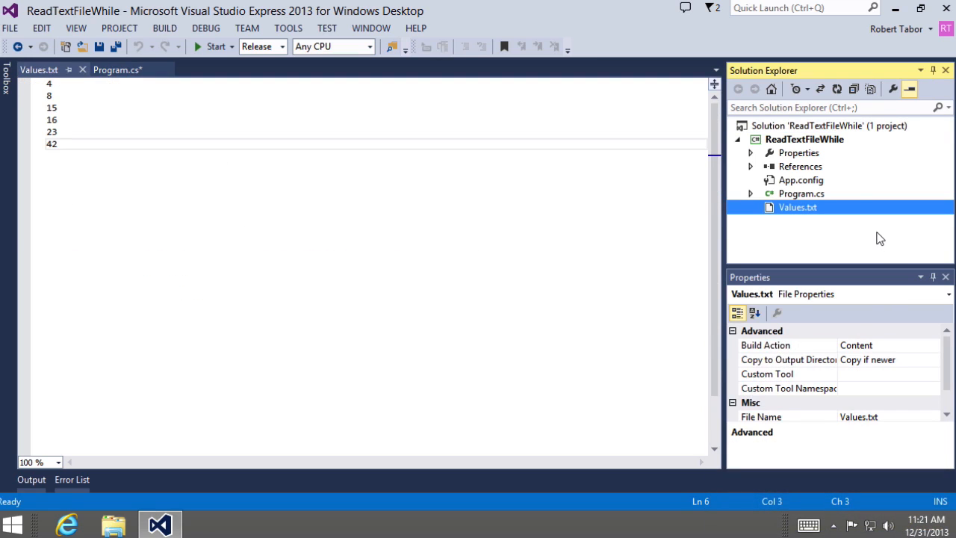
pyautogui.rightClick(798, 206)
pyautogui.write('1')
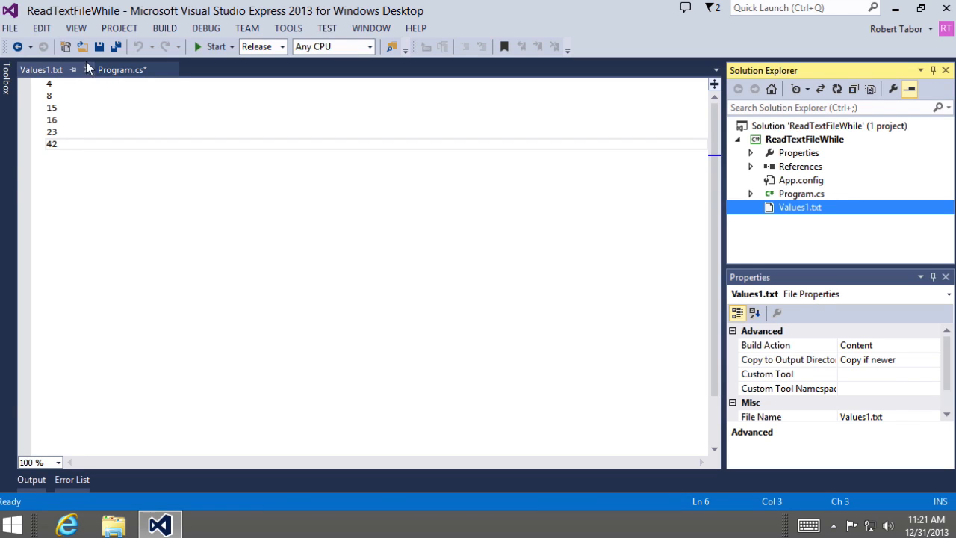
pyautogui.click(121, 72)
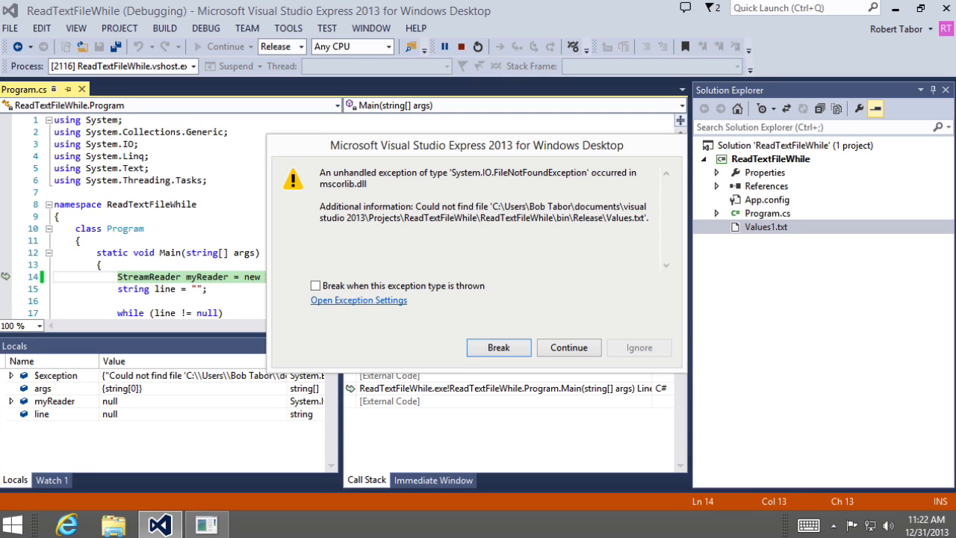
pyautogui.moveTo(610, 218)
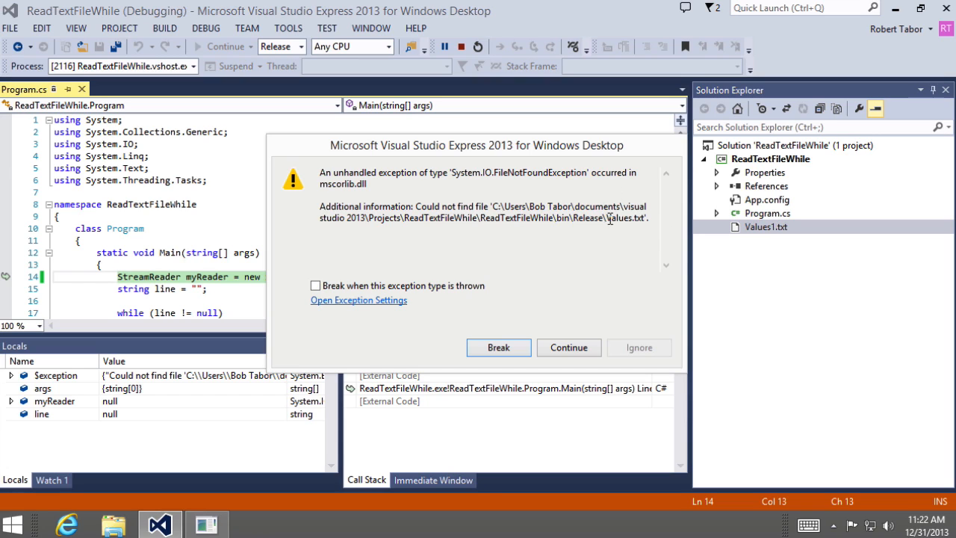
pyautogui.moveTo(538, 224)
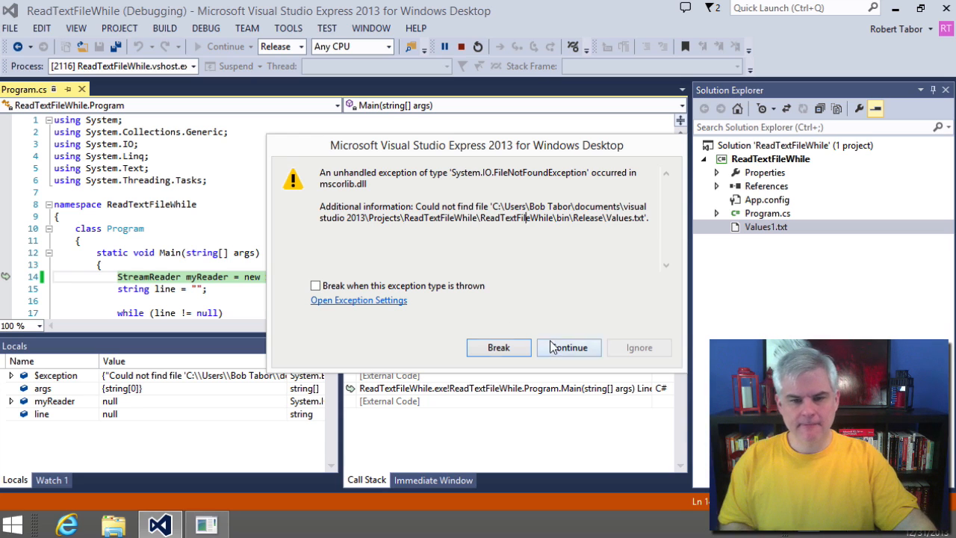
# - Dismiss the FileNotFoundException dialog with Continue to end the debugging run
pyautogui.click(568, 347)
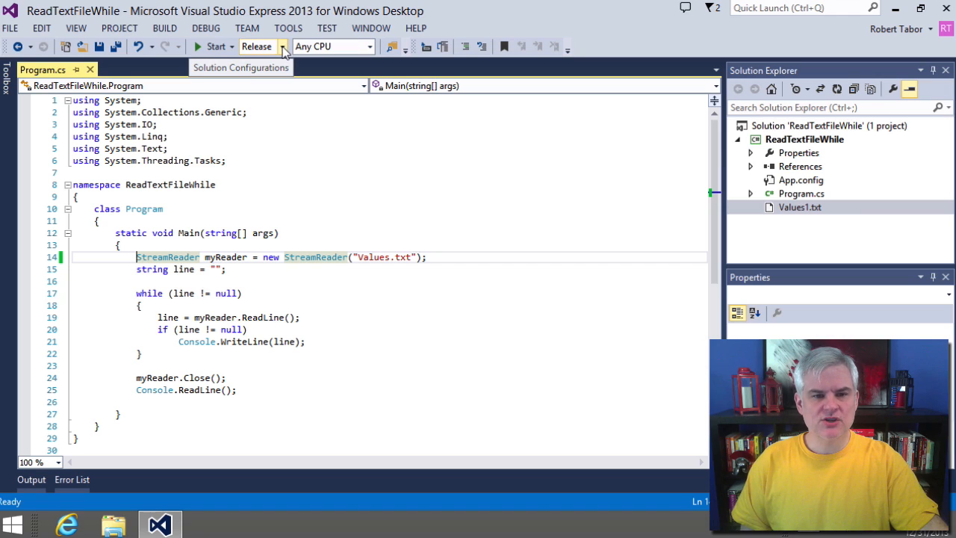
# - Build the whole ReadTextFileWhile solution and get a Build succeeded report
pyautogui.click(281, 46)
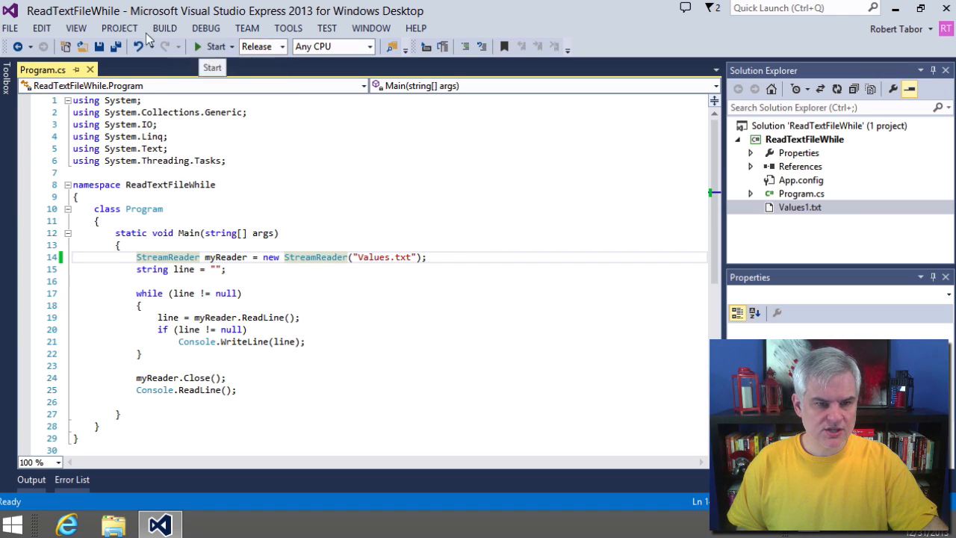
pyautogui.click(167, 29)
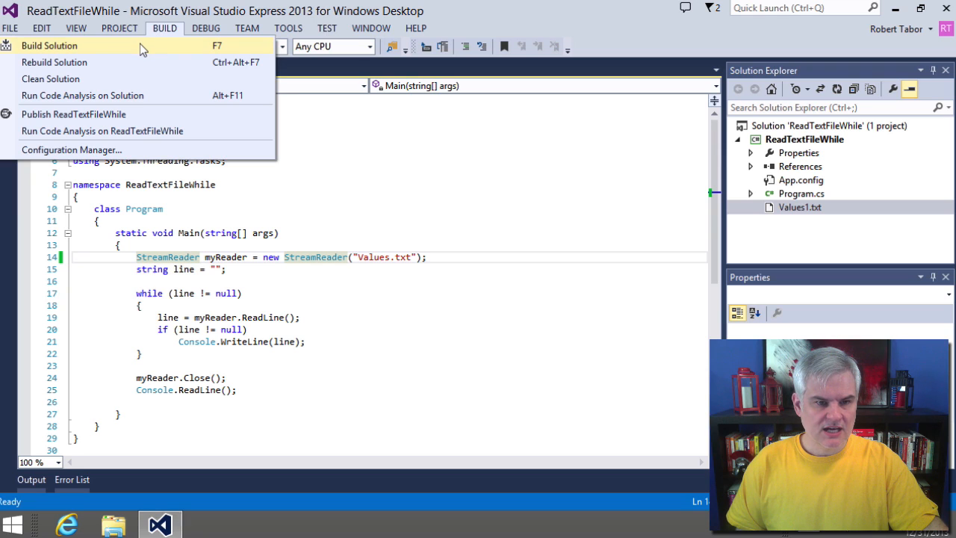
pyautogui.click(49, 46)
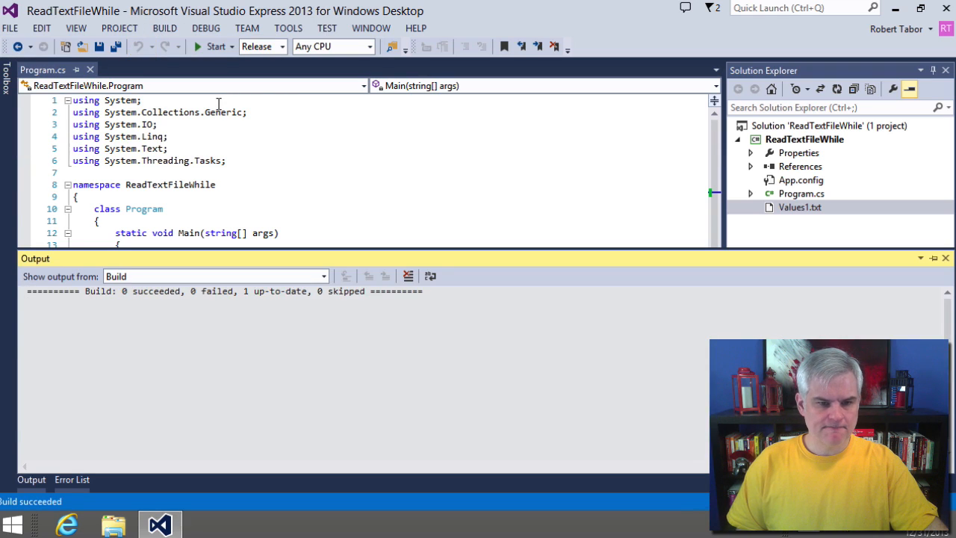
pyautogui.moveTo(146, 499)
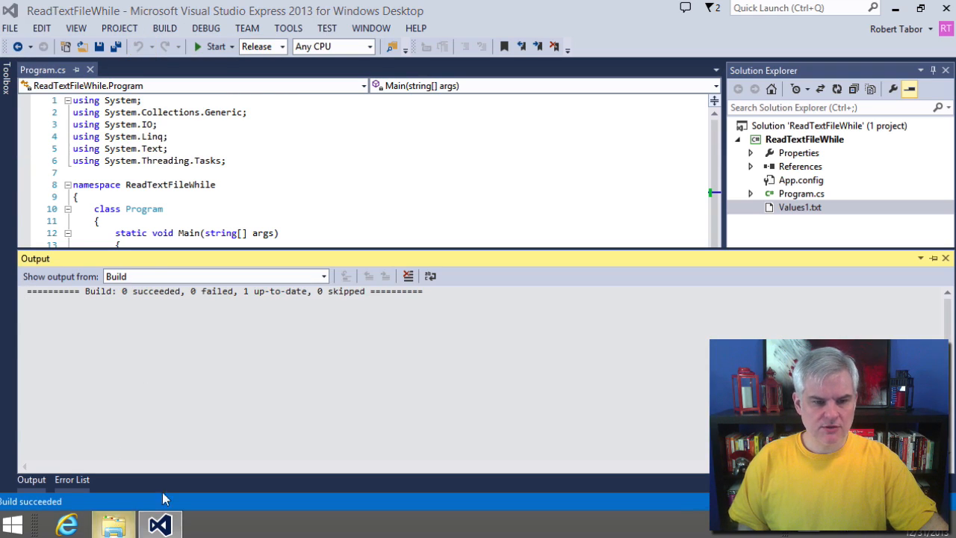
# - Navigate File Explorer through Documents, Visual Studio 2013, Projects, ReadTextFileWhile into bin\Release
pyautogui.click(114, 523)
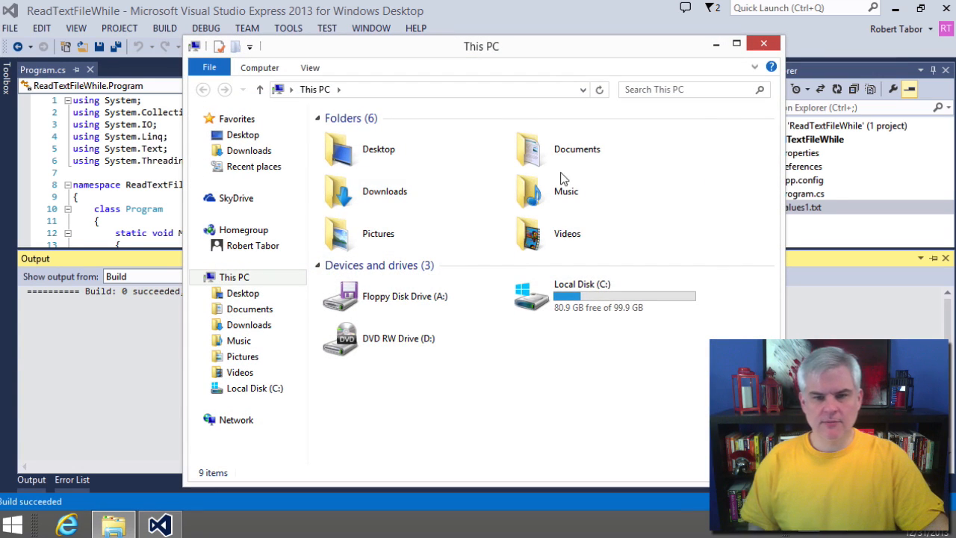
pyautogui.doubleClick(577, 150)
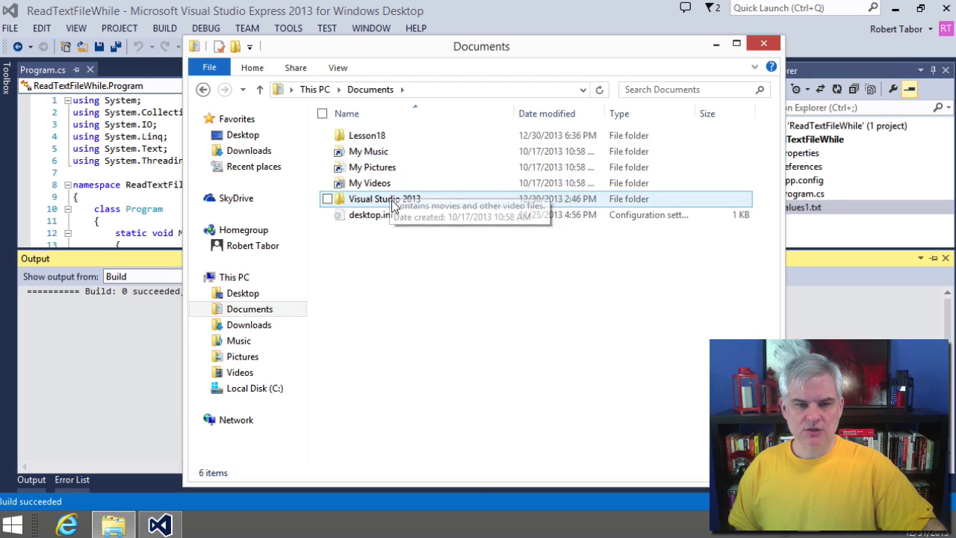
pyautogui.doubleClick(377, 198)
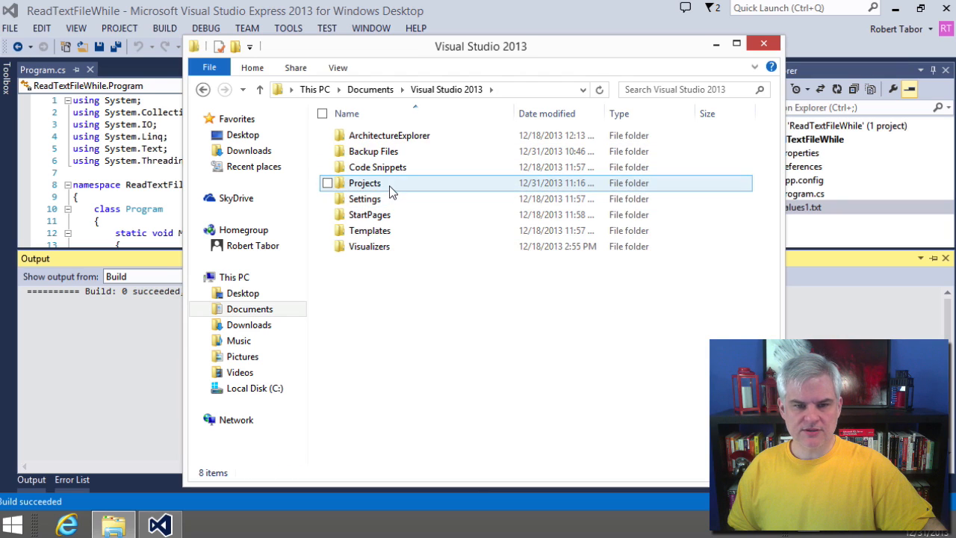
pyautogui.doubleClick(366, 182)
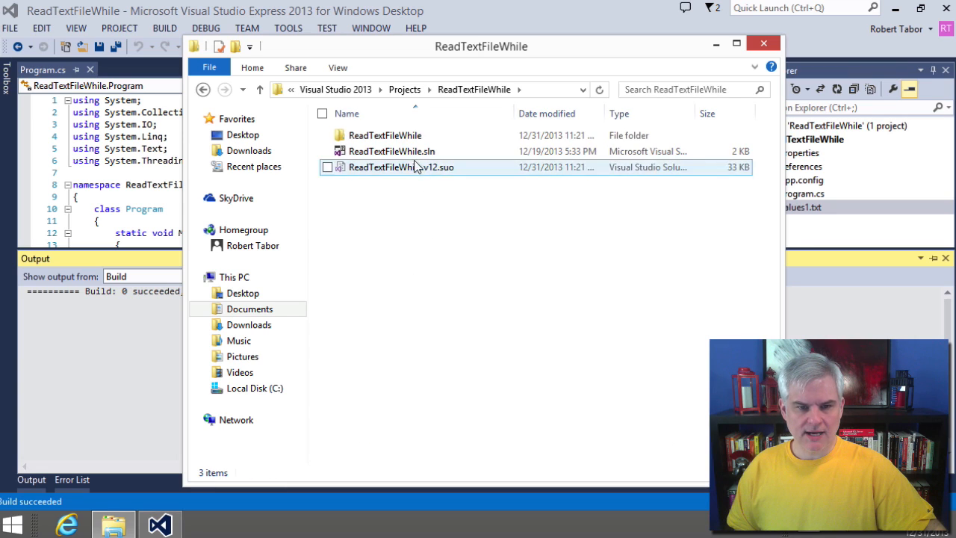
pyautogui.doubleClick(386, 135)
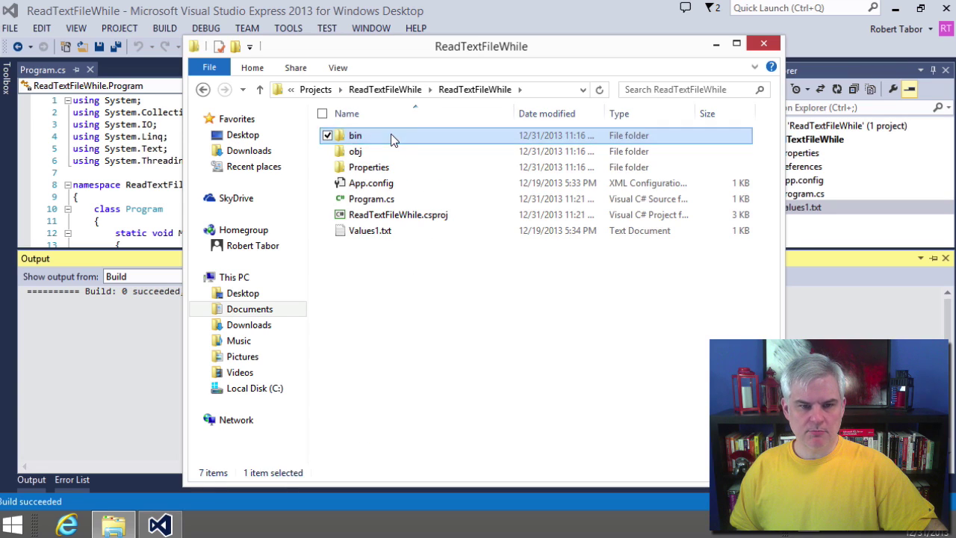
pyautogui.doubleClick(356, 135)
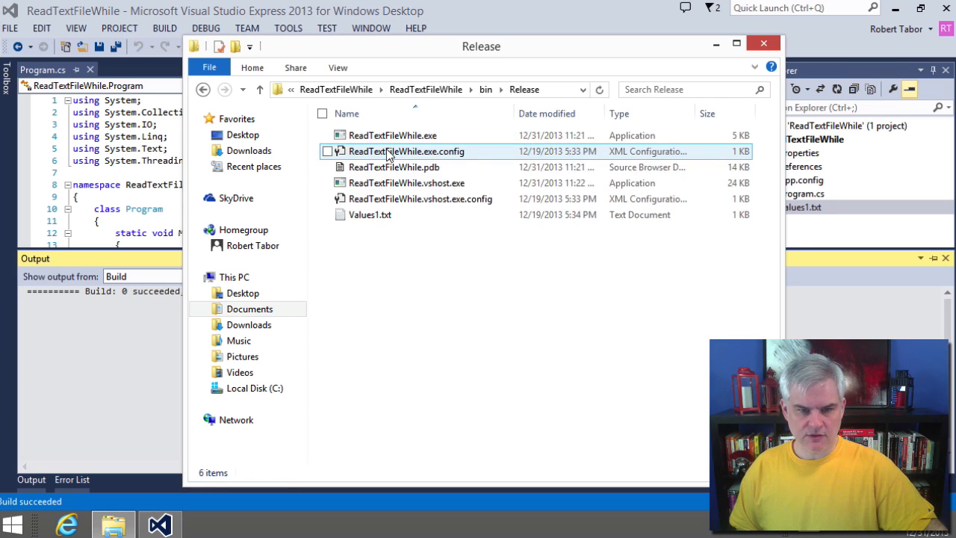
# - Point out ReadTextFileWhile.exe and the copied Values1.txt in the Release folder
pyautogui.click(391, 135)
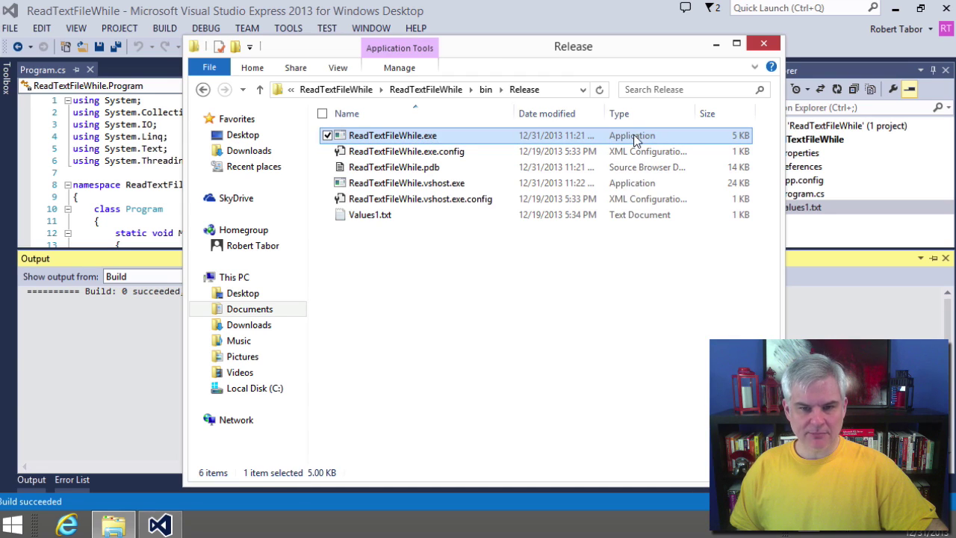
pyautogui.click(373, 215)
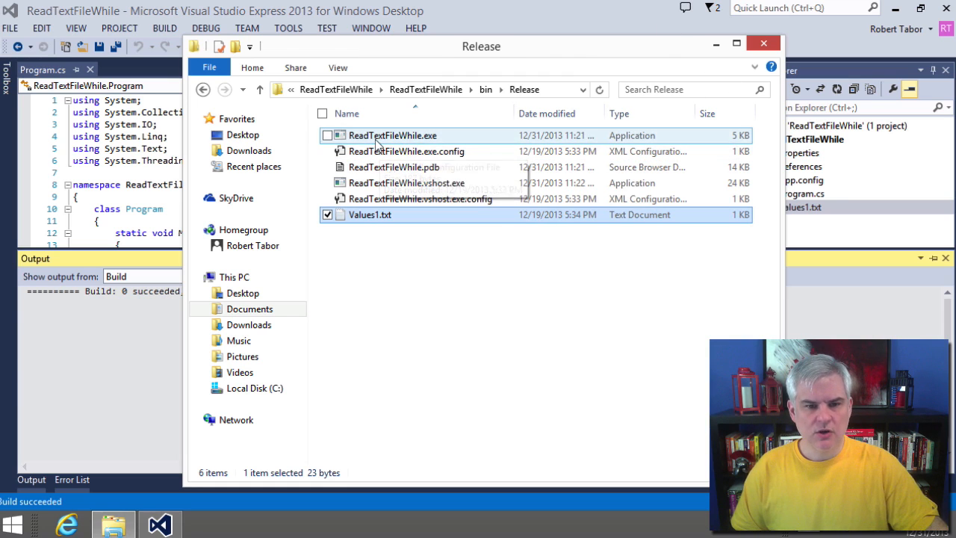
pyautogui.click(395, 134)
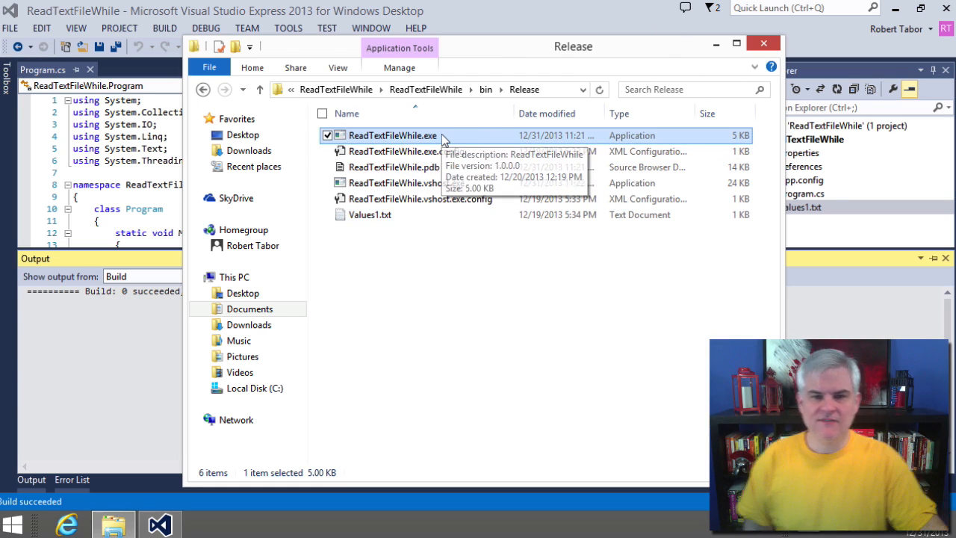
pyautogui.moveTo(656, 140)
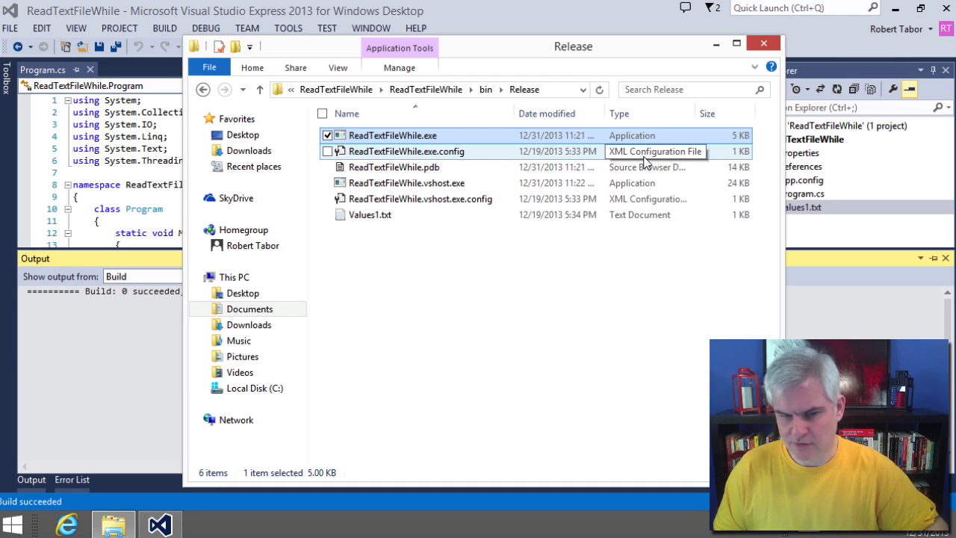
pyautogui.doubleClick(395, 134)
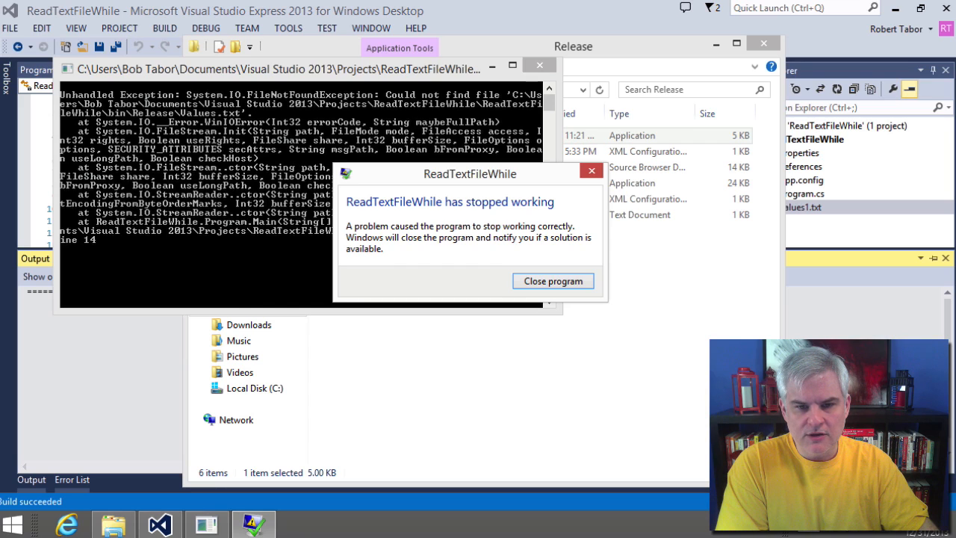
pyautogui.moveTo(546, 351)
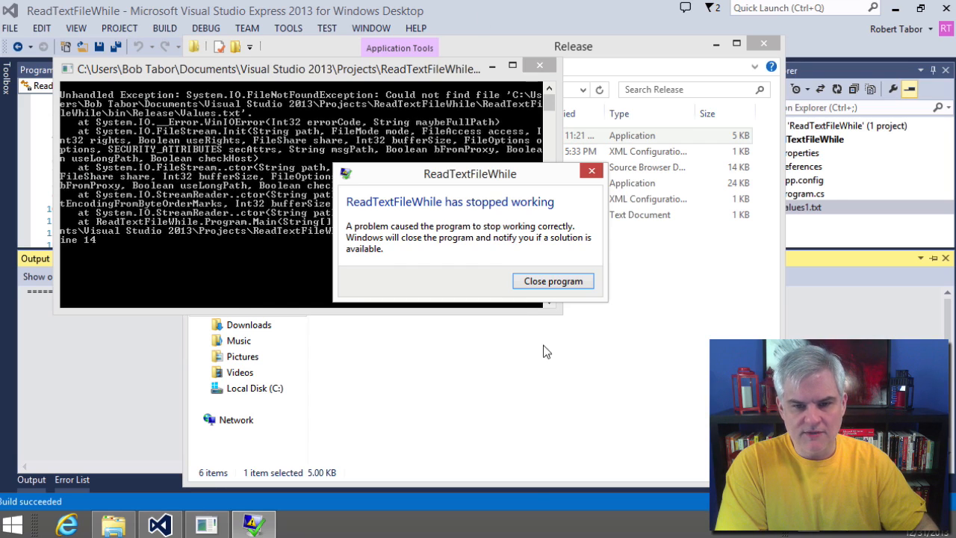
pyautogui.moveTo(553, 281)
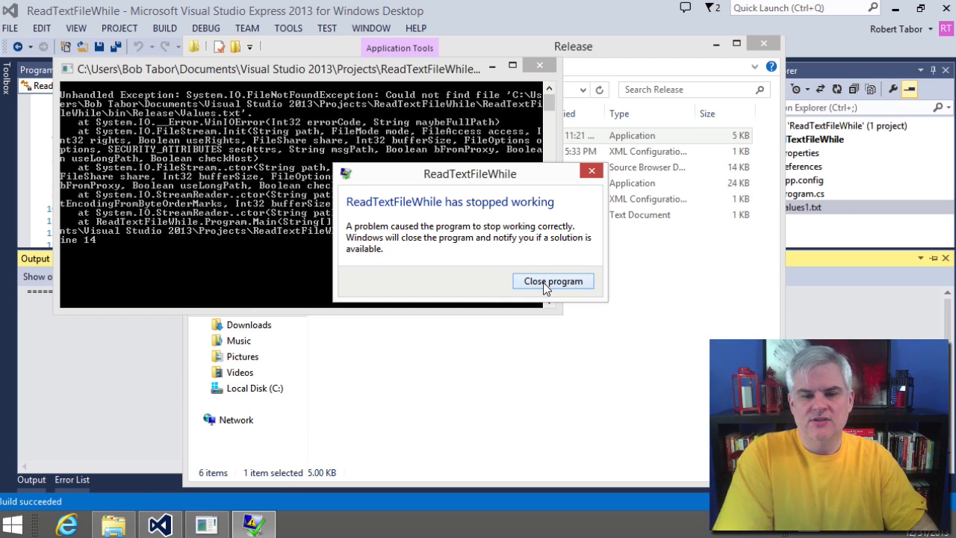
pyautogui.click(553, 281)
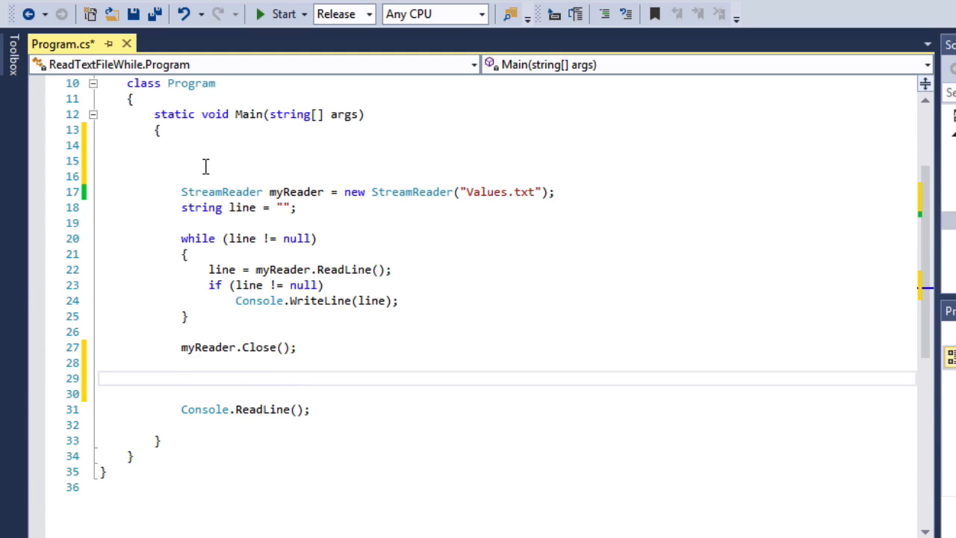
# - Surround the StreamReader, while loop and Close lines with try braces and start a catch
pyautogui.write('try')
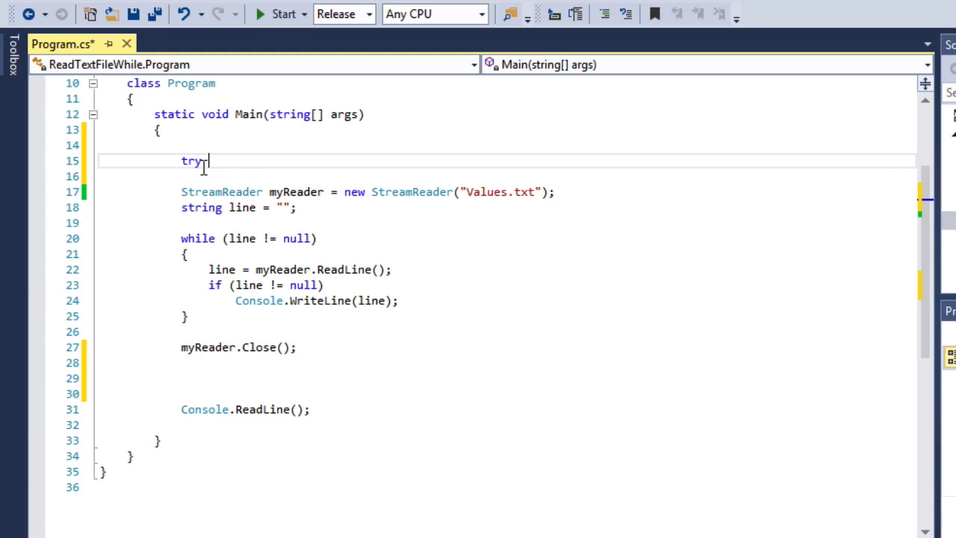
pyautogui.write('{')
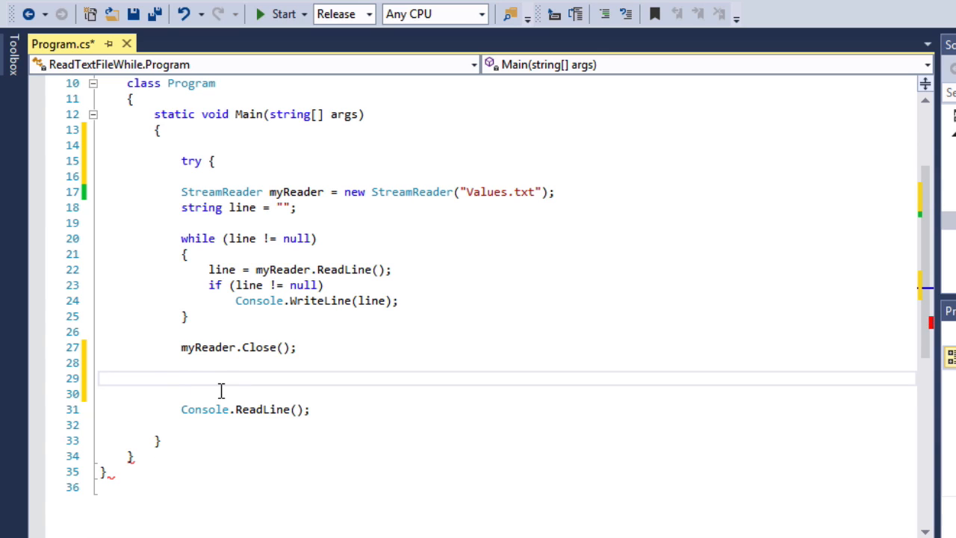
pyautogui.write('}')
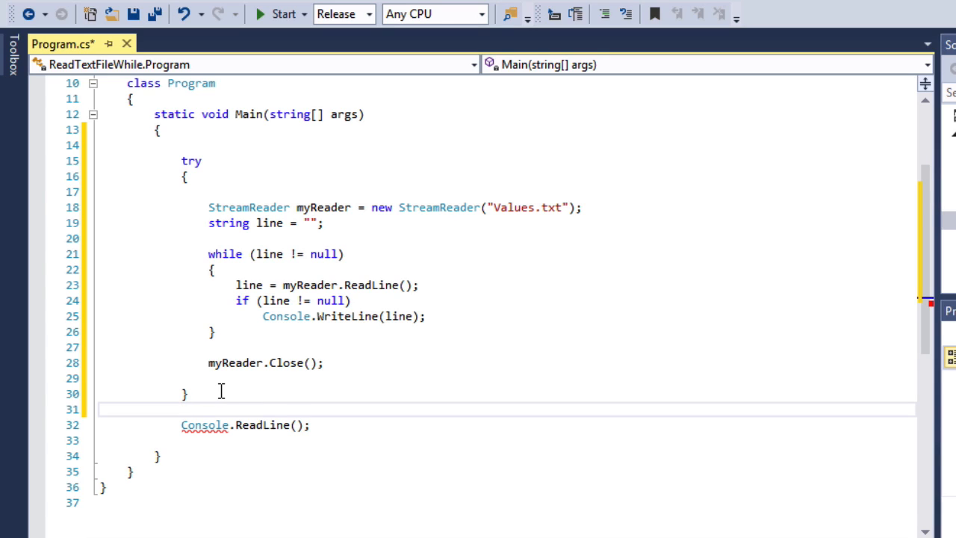
pyautogui.moveTo(275, 368)
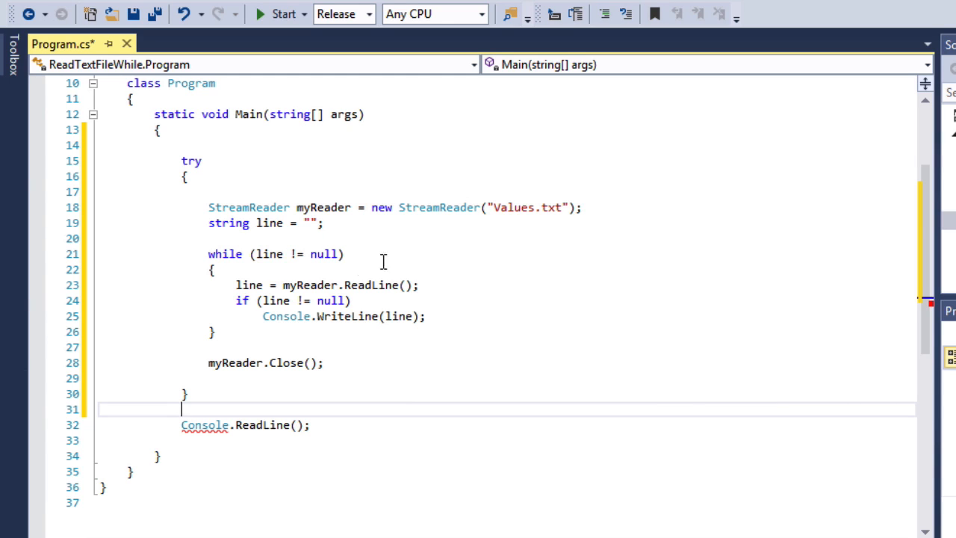
pyautogui.write('catch')
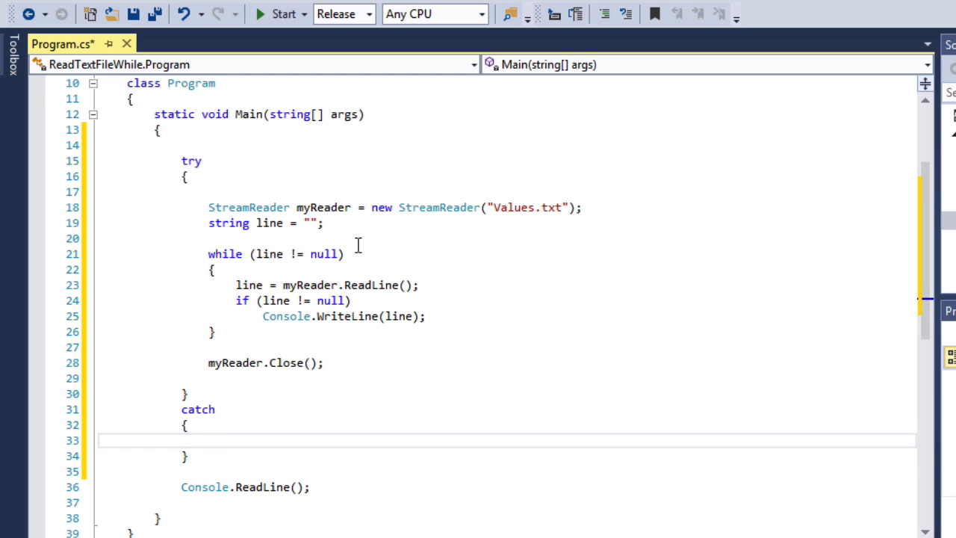
# - Write Console.WriteLine("Something didn't quite work correctly.") inside the catch block
pyautogui.write('Con')
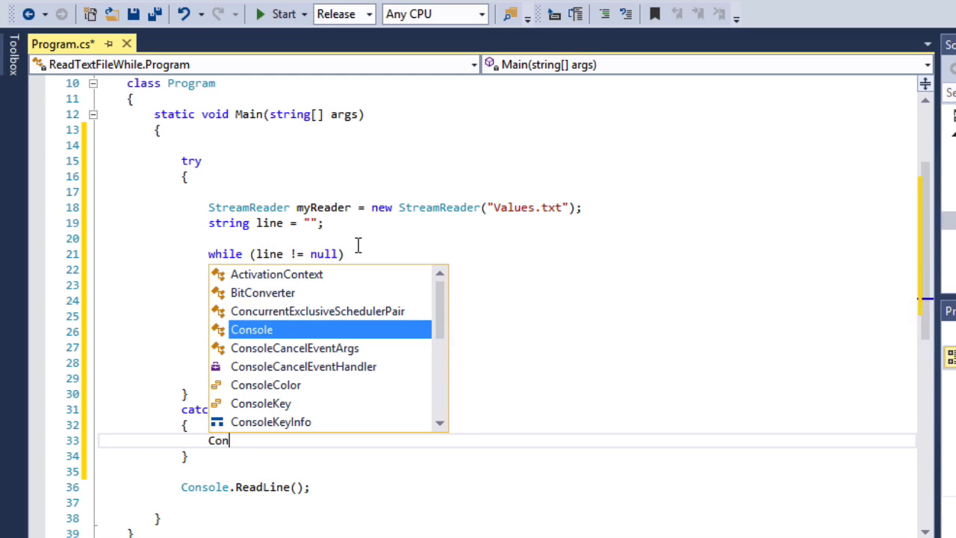
pyautogui.write('.WriteLine("')
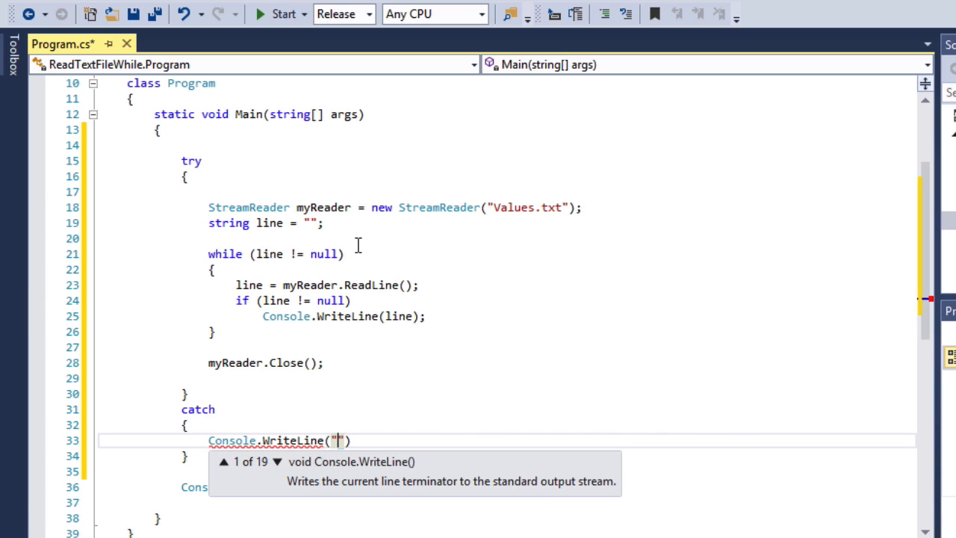
pyautogui.write("Something didn't quite wo")
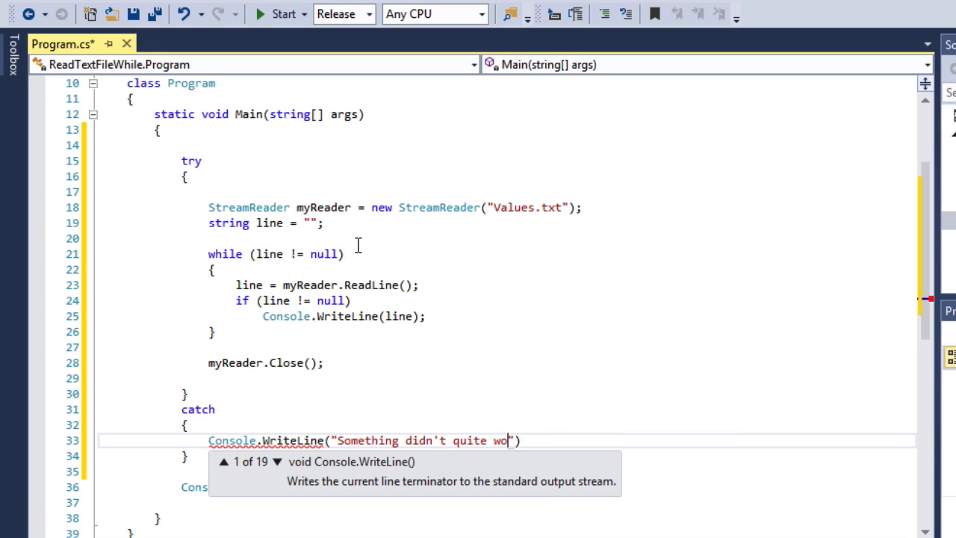
pyautogui.write('rk correctl')
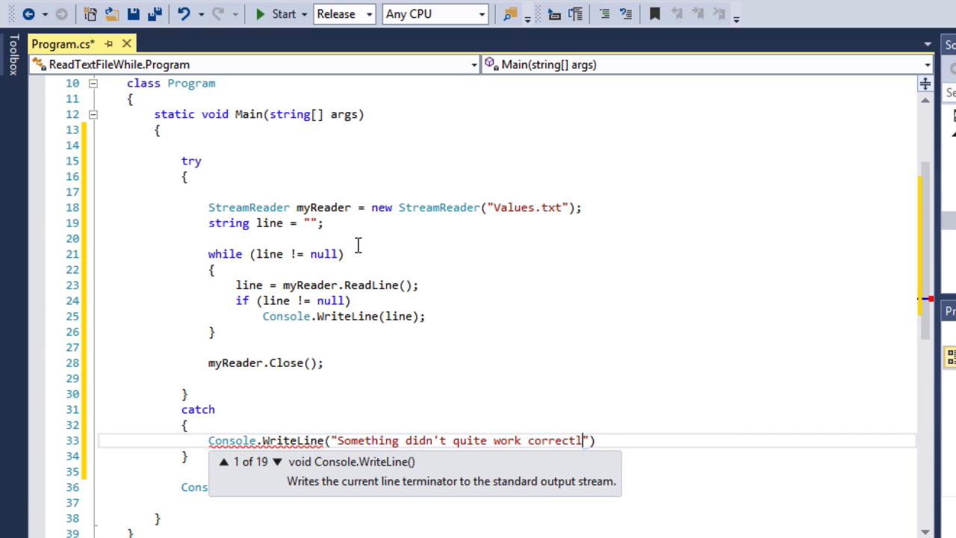
pyautogui.write('y.')
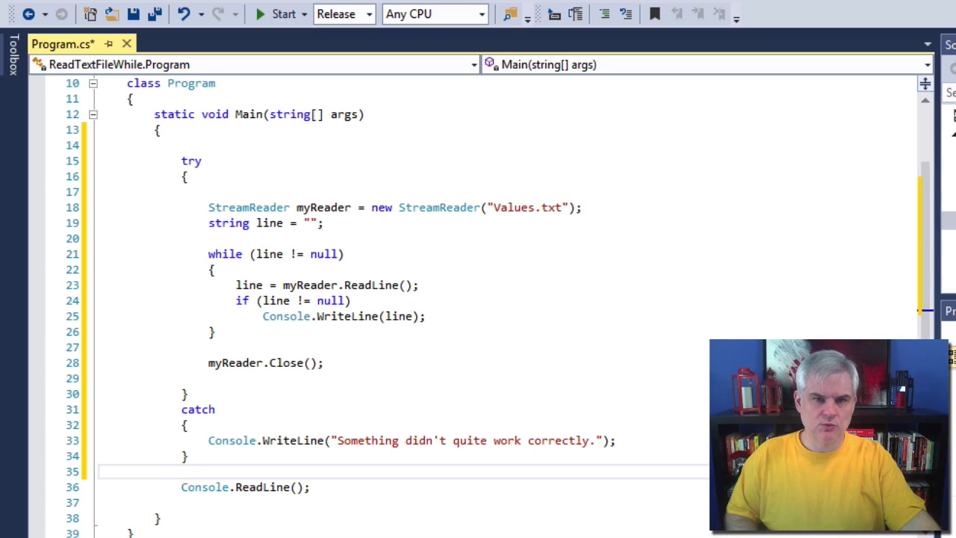
pyautogui.moveTo(343, 29)
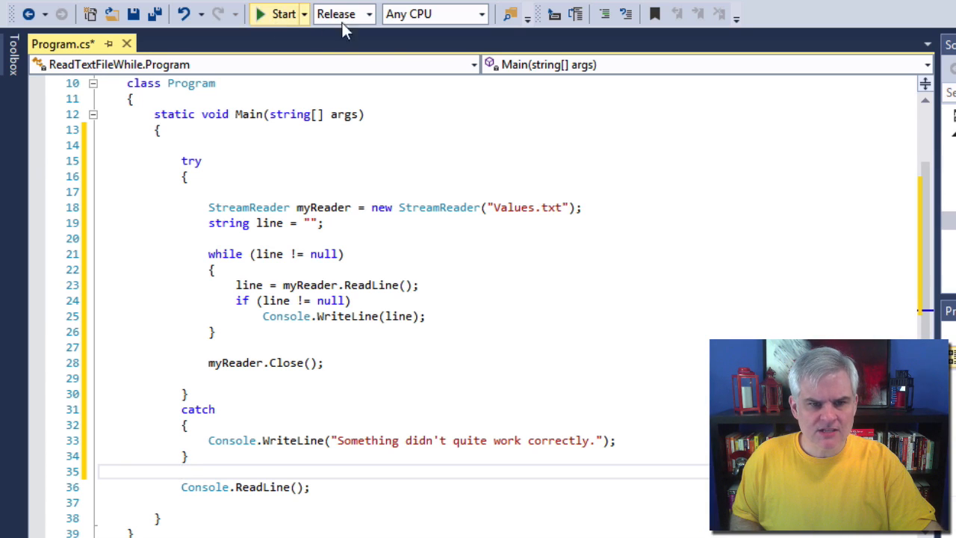
pyautogui.click(284, 13)
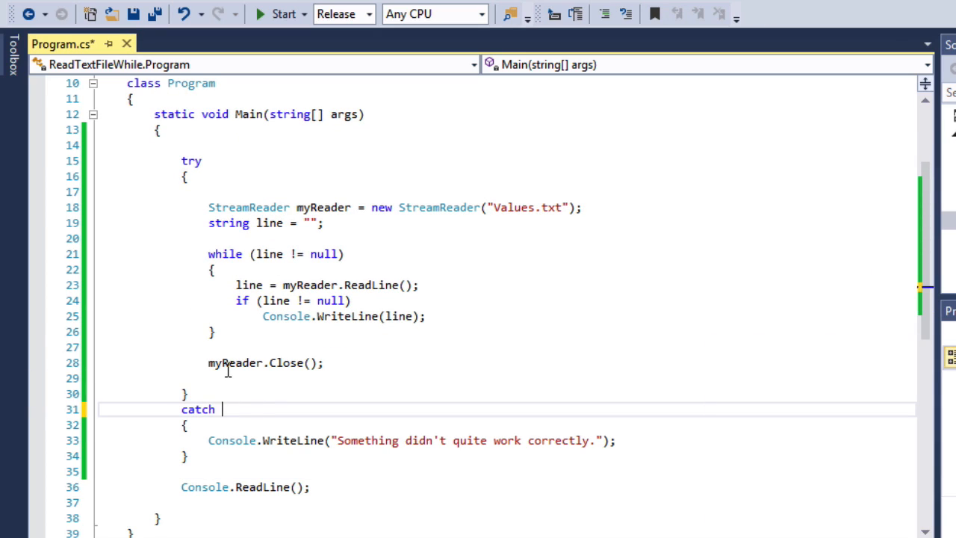
# - Make the catch take (Exception e) and print its e.Message through a {0} placeholder
pyautogui.write('(Expcetion e)')
pyautogui.click(507, 441)
pyautogui.write(': ')
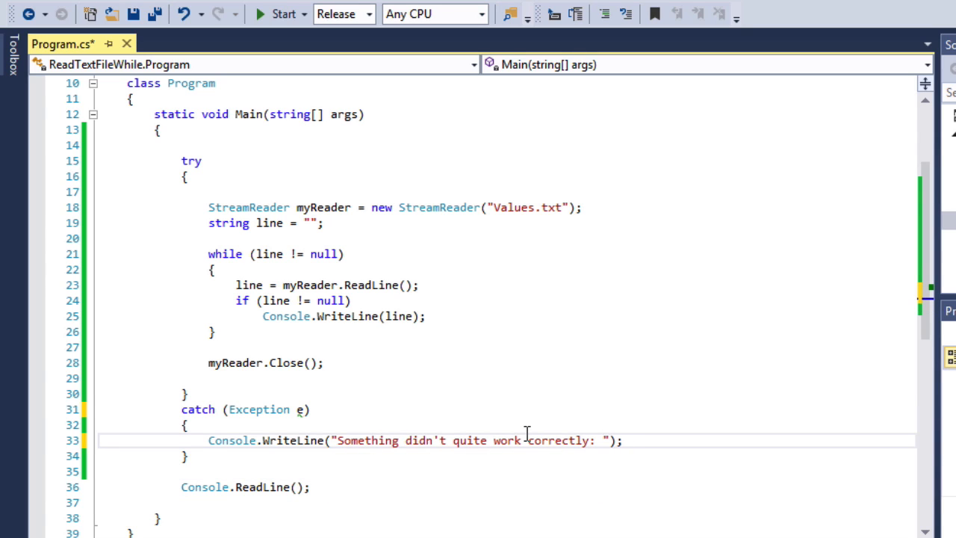
pyautogui.write('{0}')
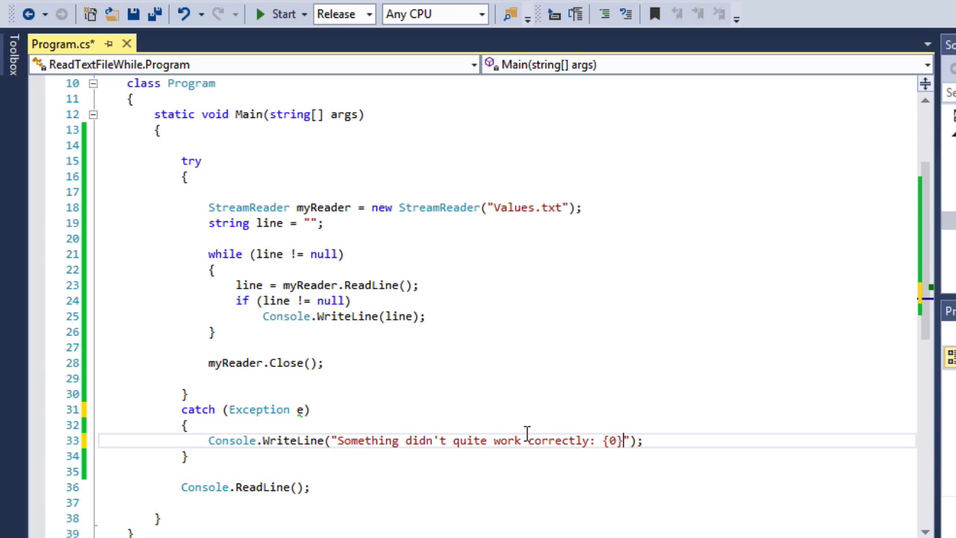
pyautogui.write(',')
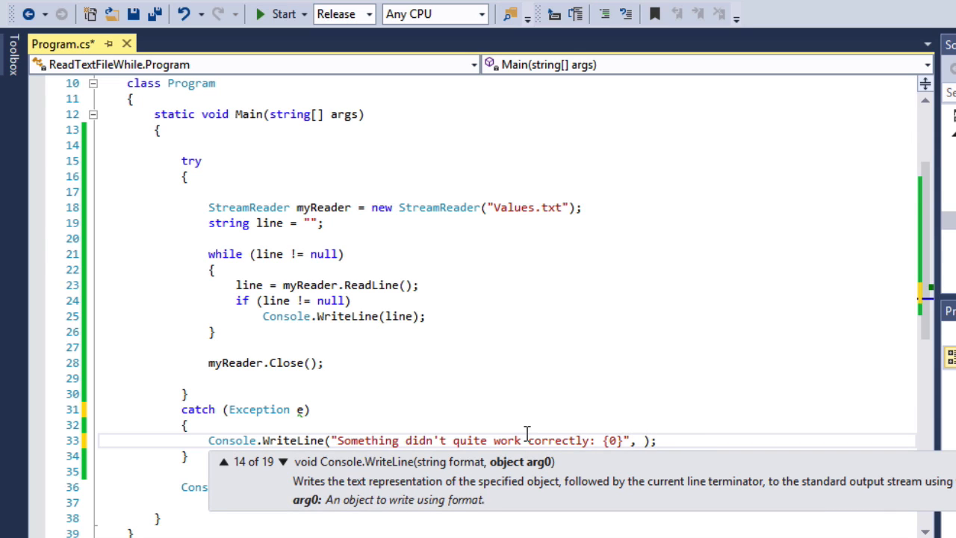
pyautogui.write('e.')
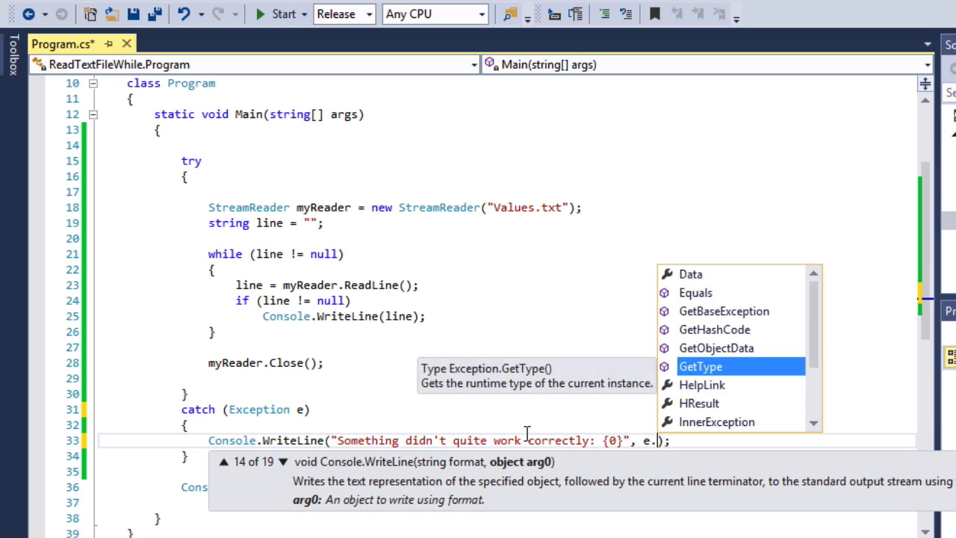
pyautogui.click(717, 422)
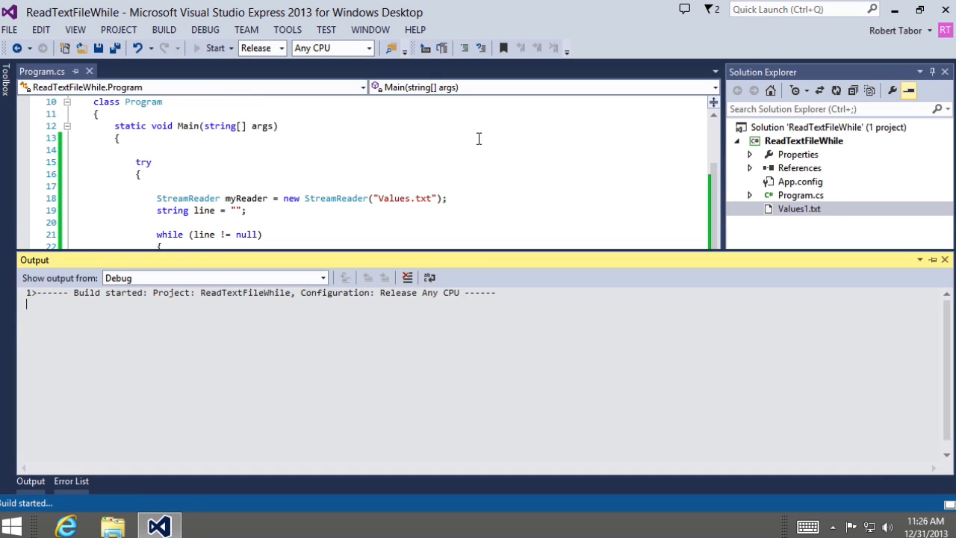
# - Start the program so the console prints the caught error about Values.txt
pyautogui.click(223, 48)
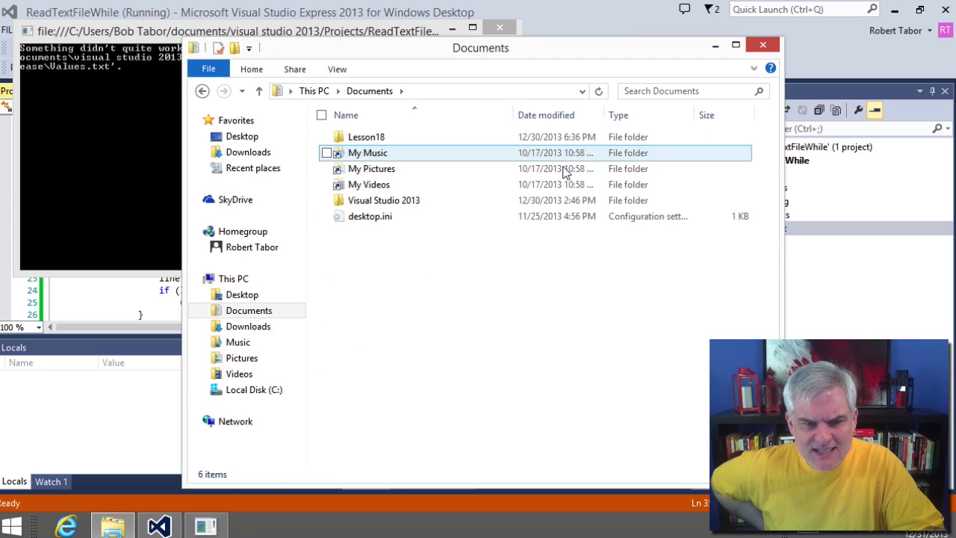
# - Navigate File Explorer into the ReadTextFileWhile bin\Release folder and select Values1.txt
pyautogui.doubleClick(383, 200)
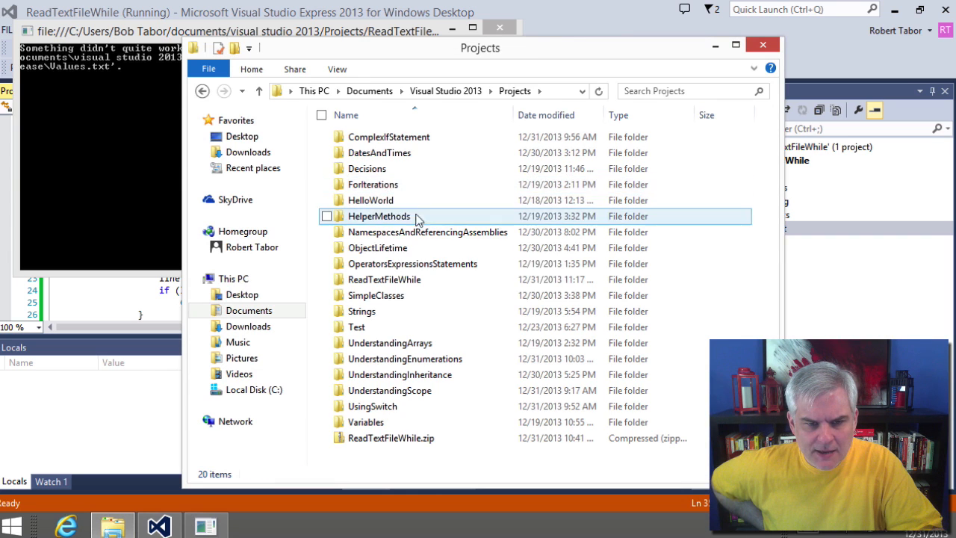
pyautogui.doubleClick(385, 280)
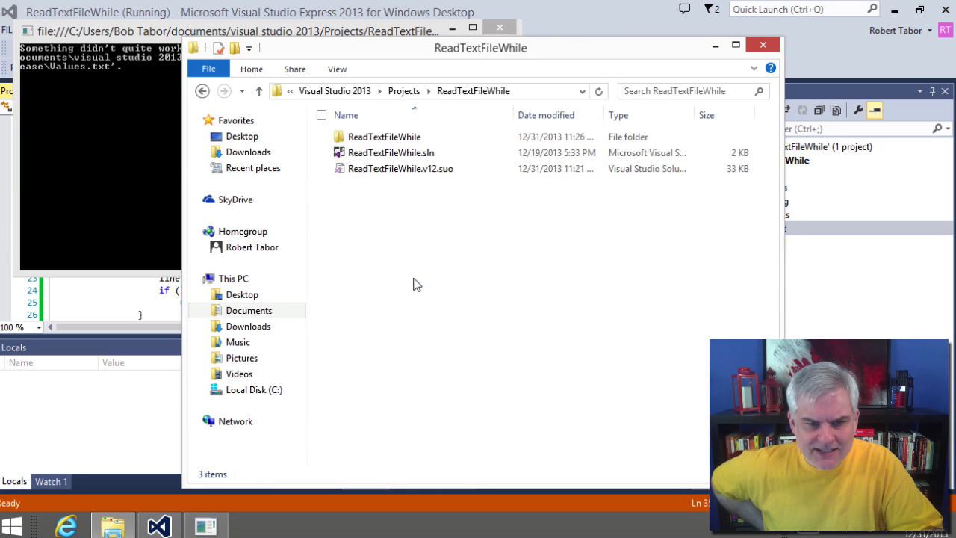
pyautogui.doubleClick(384, 138)
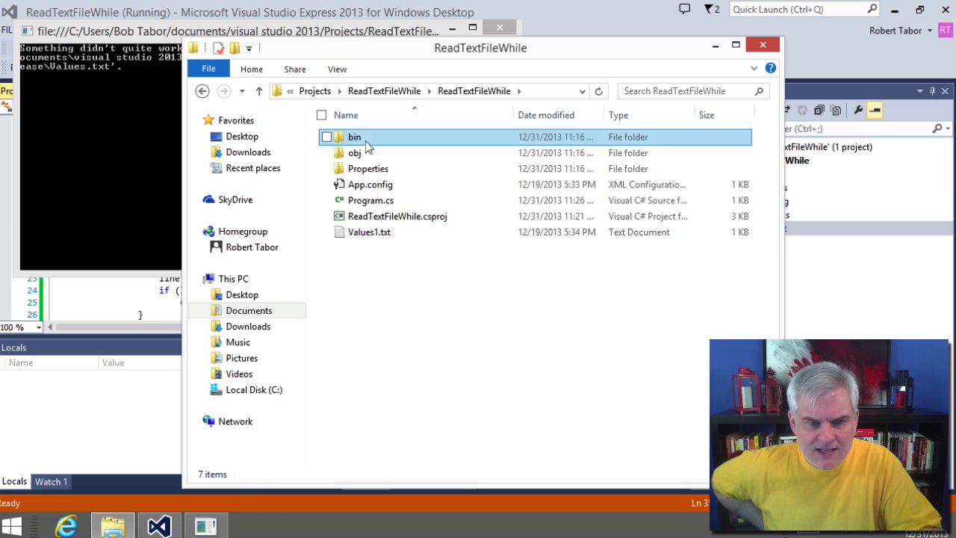
pyautogui.doubleClick(355, 137)
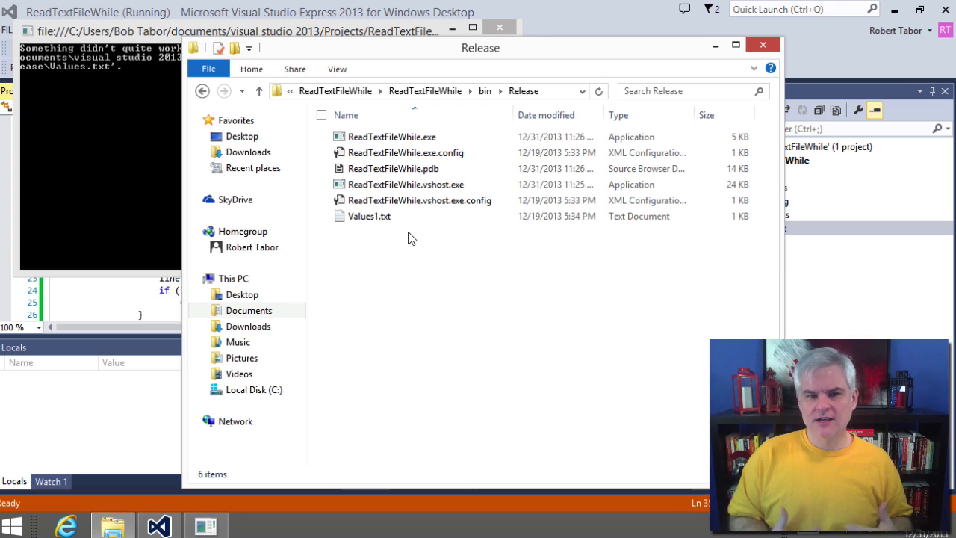
pyautogui.click(366, 216)
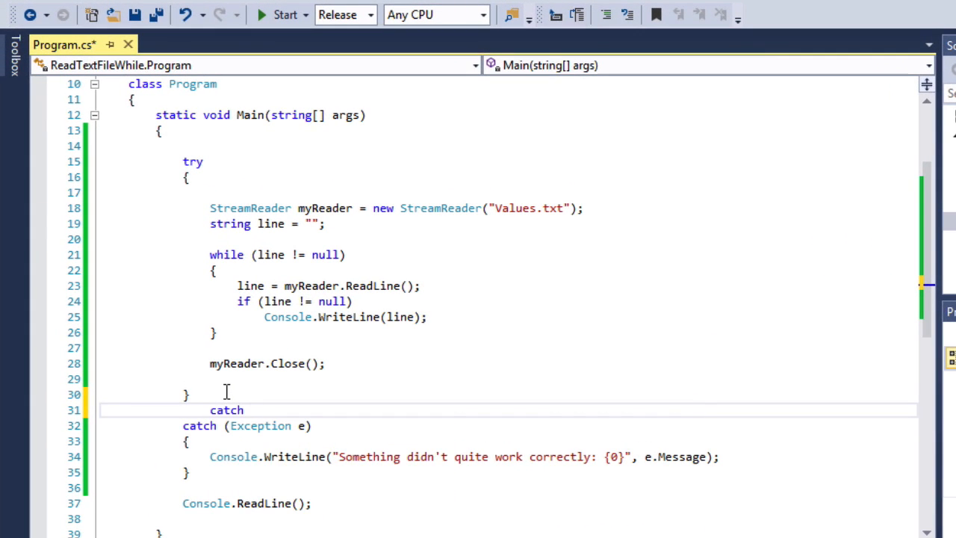
# - Catch DirectoryNotFoundException e and print "Couldn't fine the file. Are you sure the DIRECTORY exists?"
pyautogui.write('(Exc')
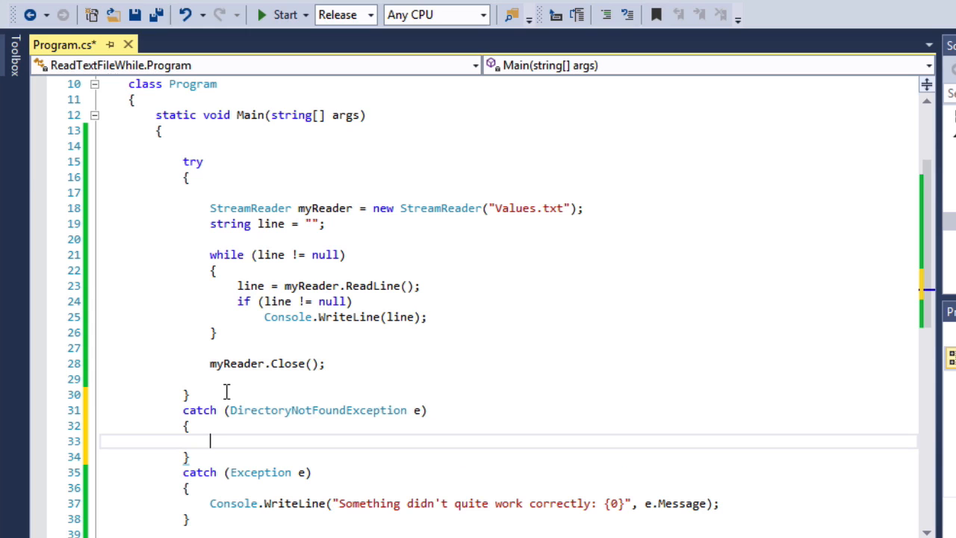
pyautogui.write('Console.WriteLine("')
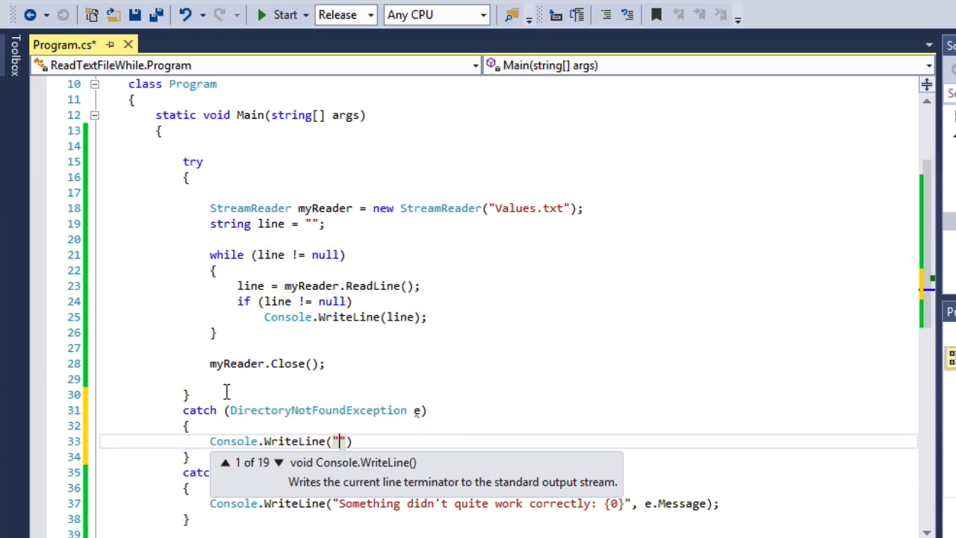
pyautogui.write('Couldn')
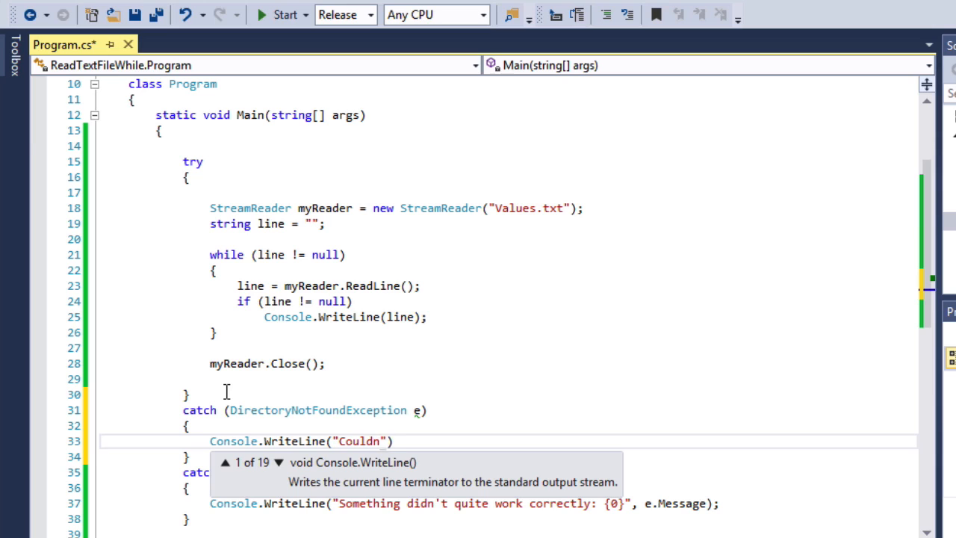
pyautogui.write("'t fine the file.")
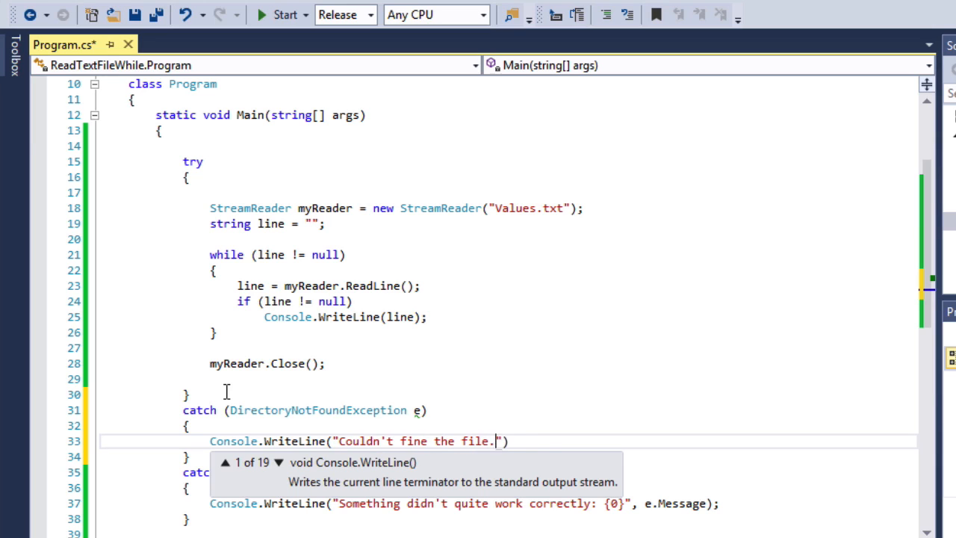
pyautogui.write('Are you')
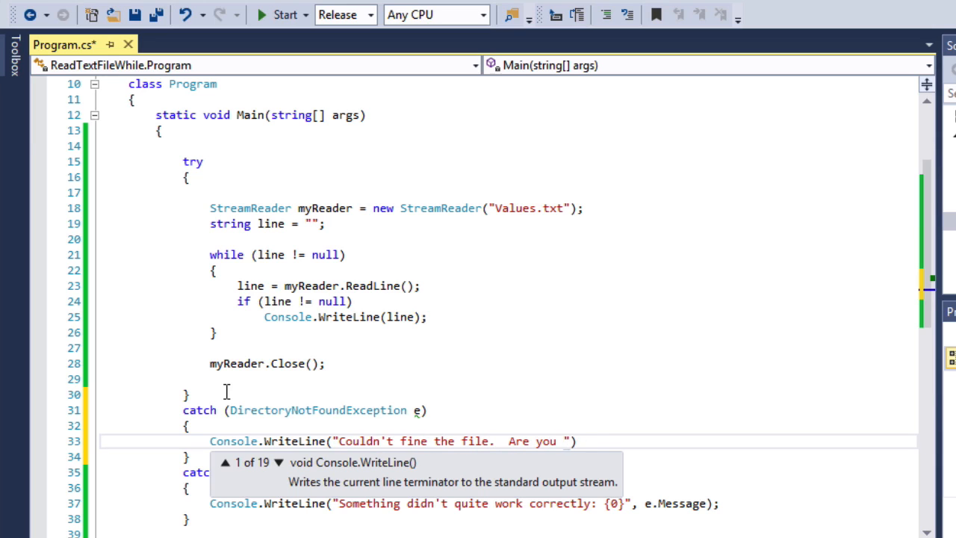
pyautogui.write('sure the DIRECTORY')
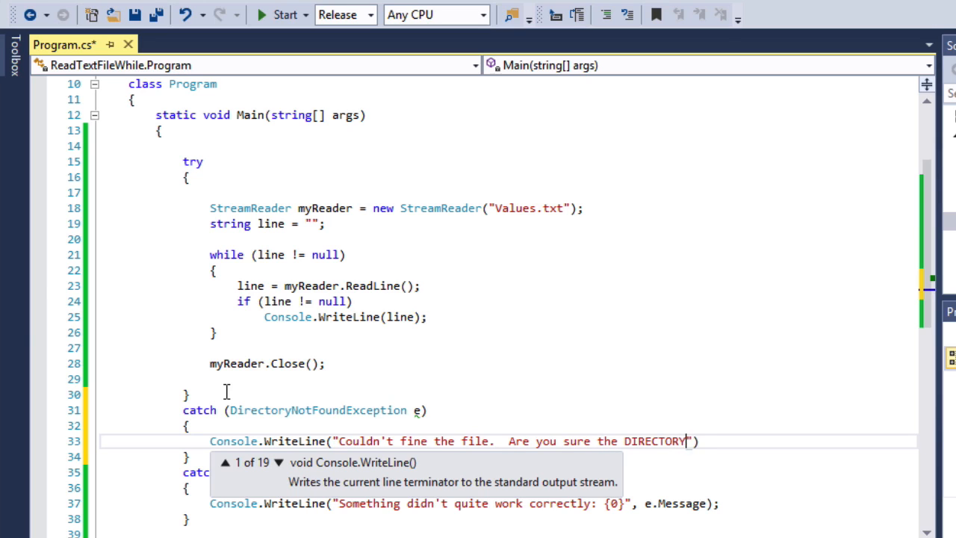
pyautogui.write('exists?')
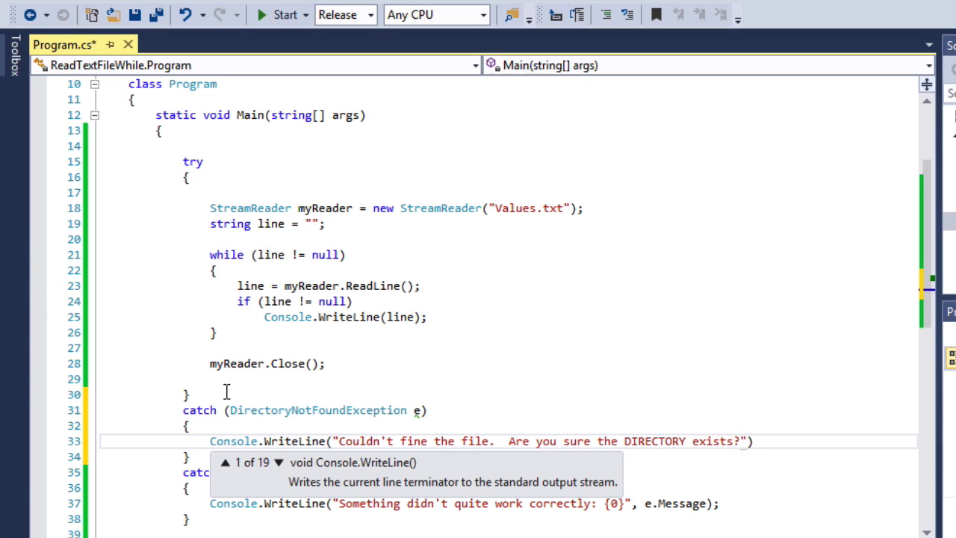
pyautogui.click(753, 442)
pyautogui.write(';')
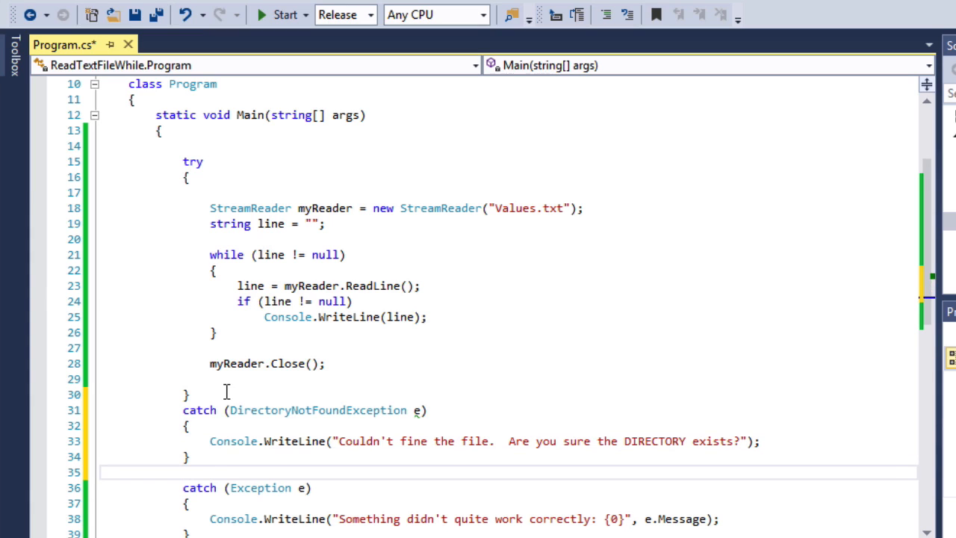
# - Catch FileNotFoundException e and print "Couldn't find the file. Are you sure you're looking for the correct file?"
pyautogui.write('catch (')
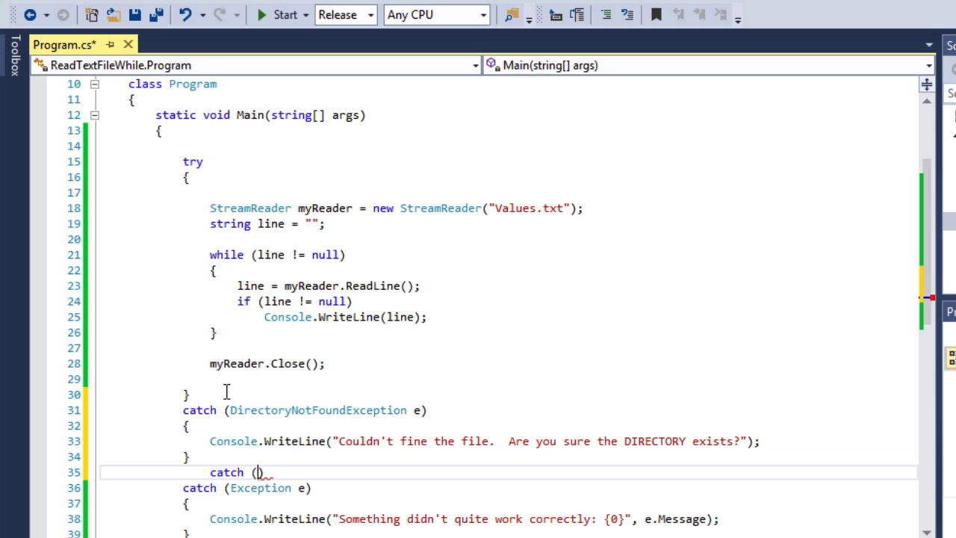
pyautogui.write('FileNotFoundException e')
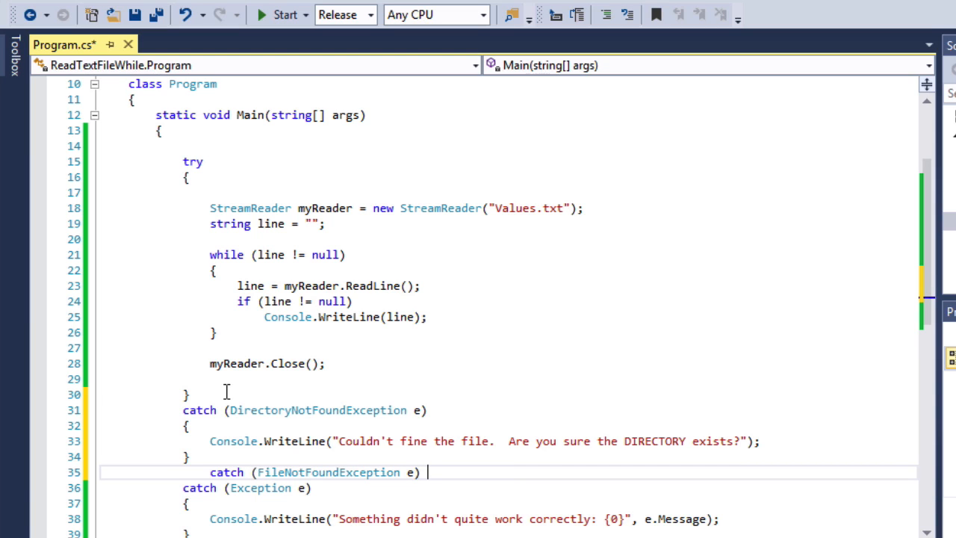
pyautogui.write('Console.WriteLine("')
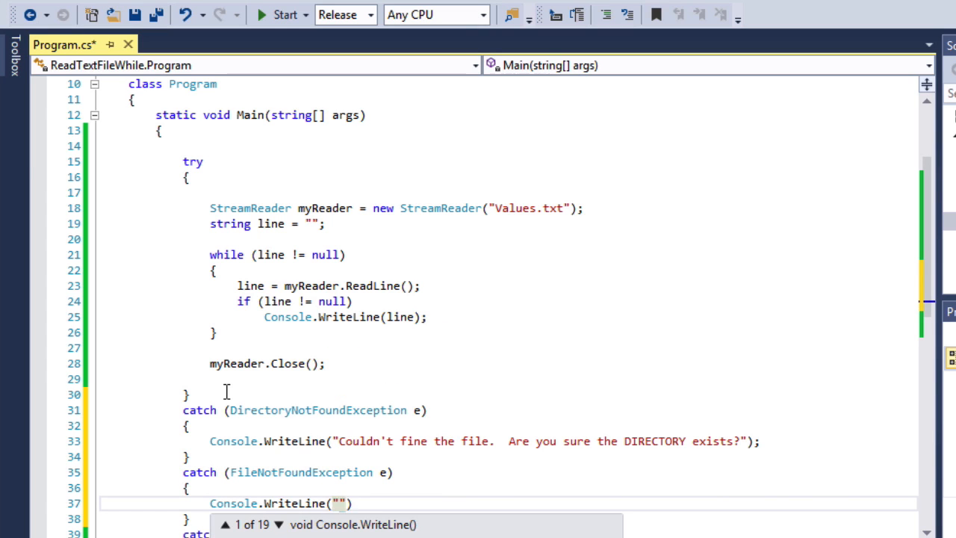
pyautogui.write("Couldn't find the fi")
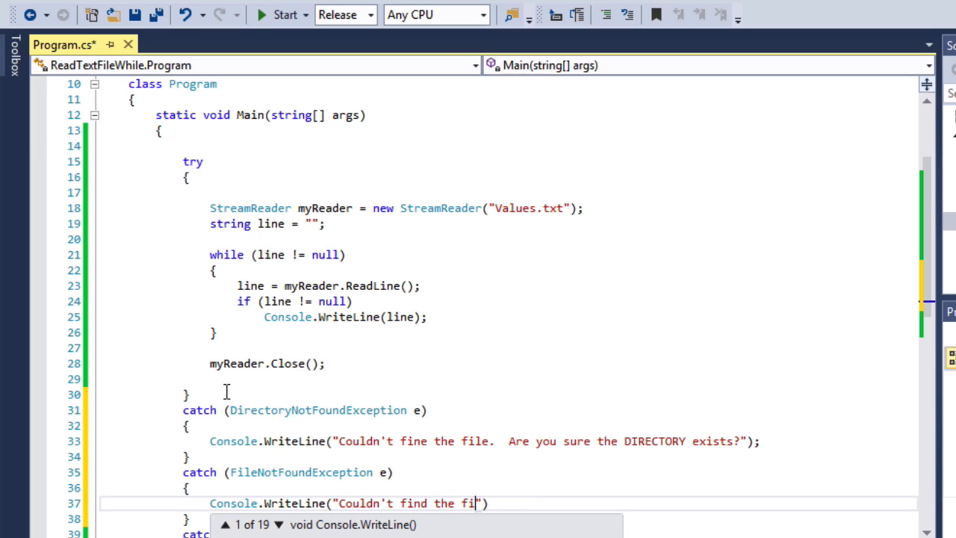
pyautogui.write("le.  Are you sure you're looking for the correct file?")
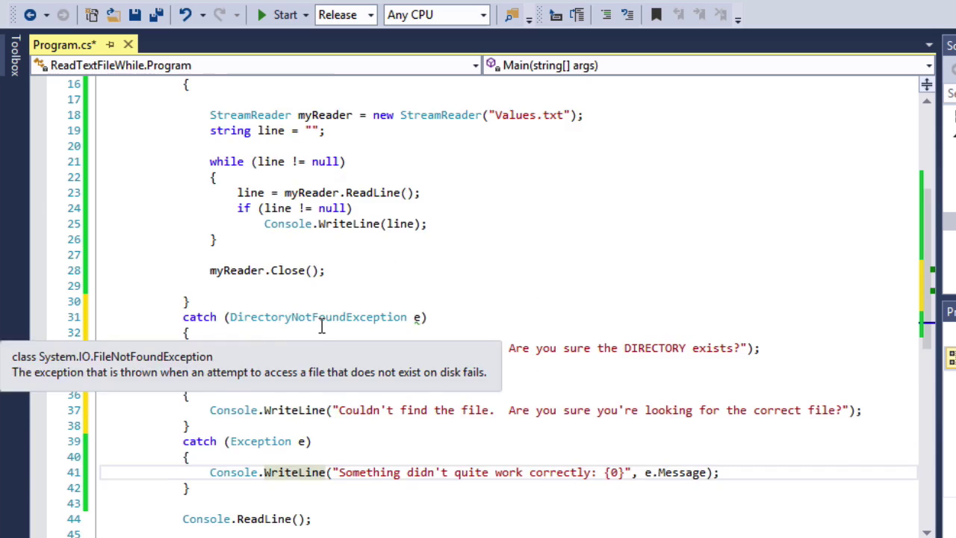
# - Change the StreamReader string literal to "\\boo\\Values.txt"
pyautogui.scroll(3)
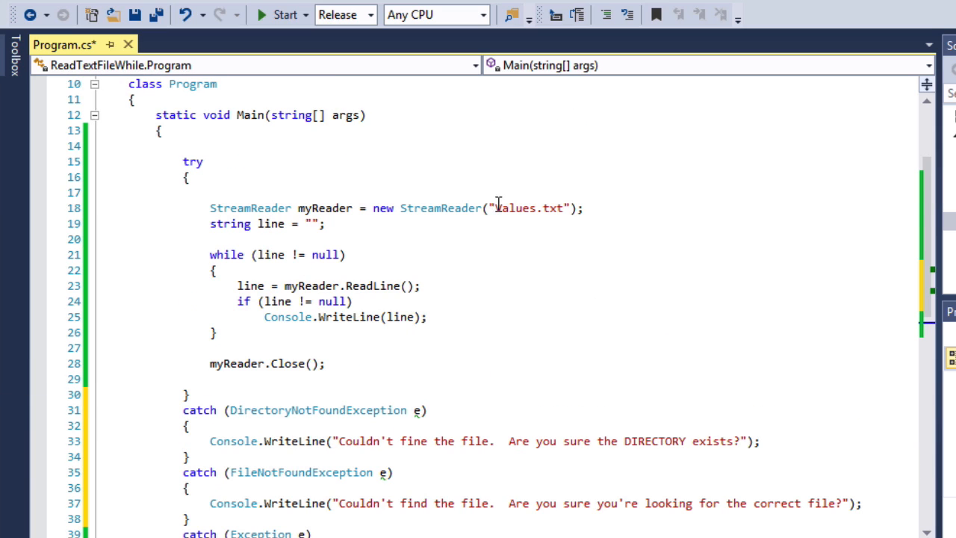
pyautogui.write('\\\\')
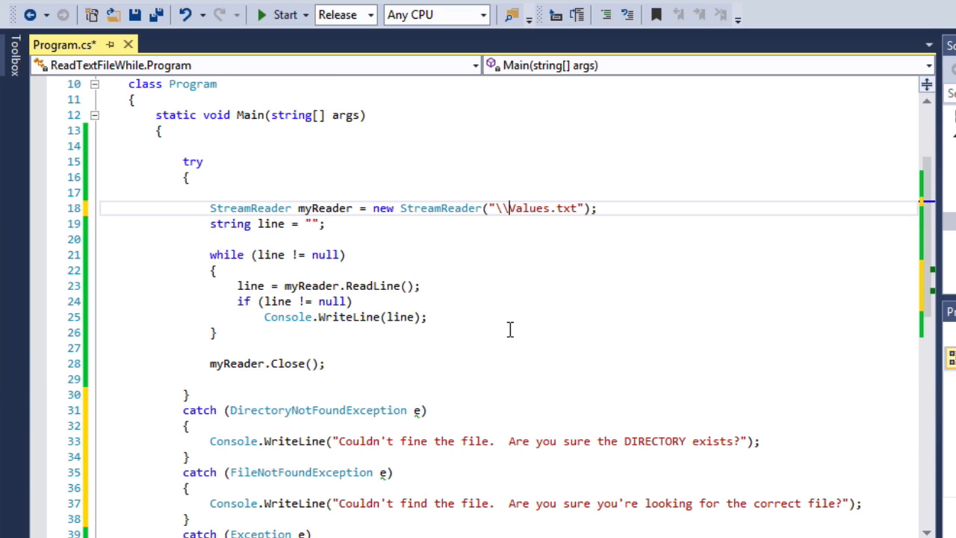
pyautogui.write('boo]')
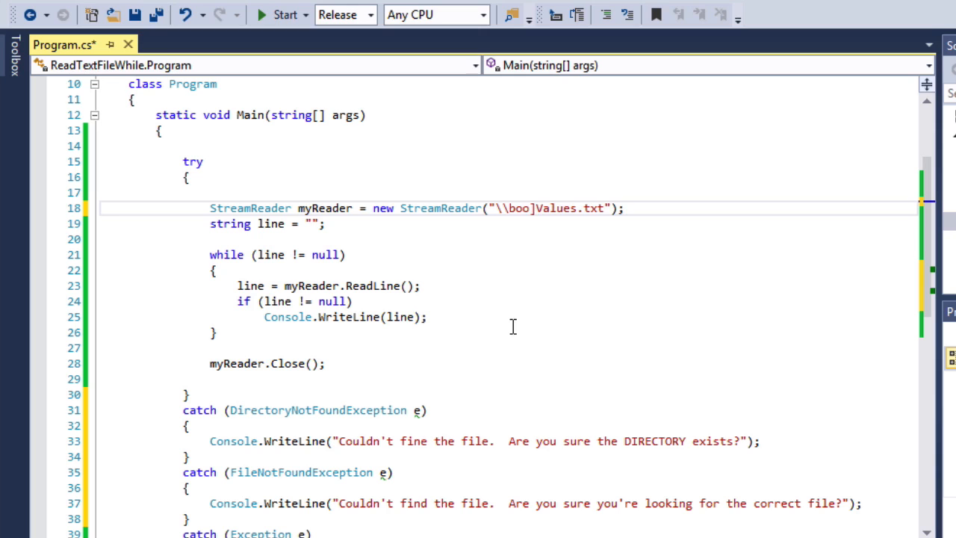
pyautogui.write('\\\\')
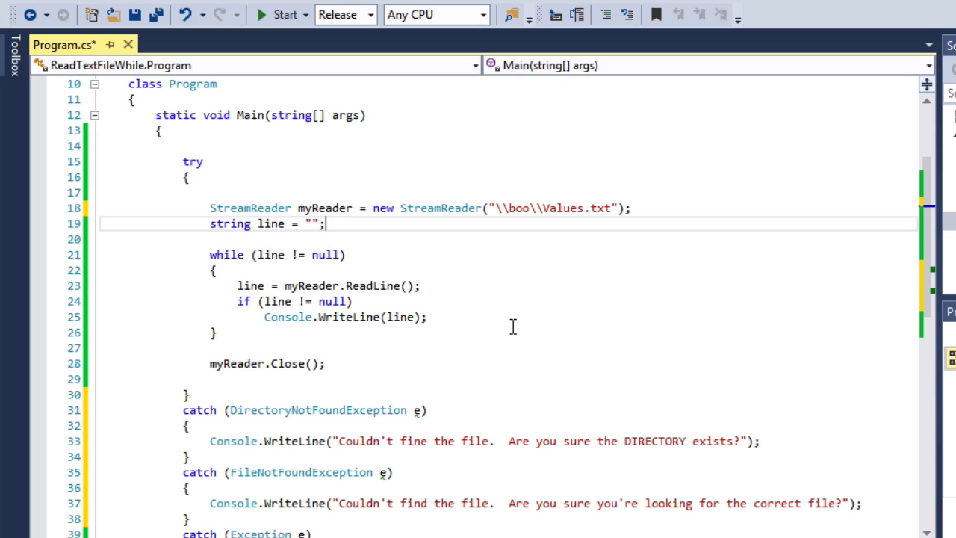
pyautogui.scroll(-3)
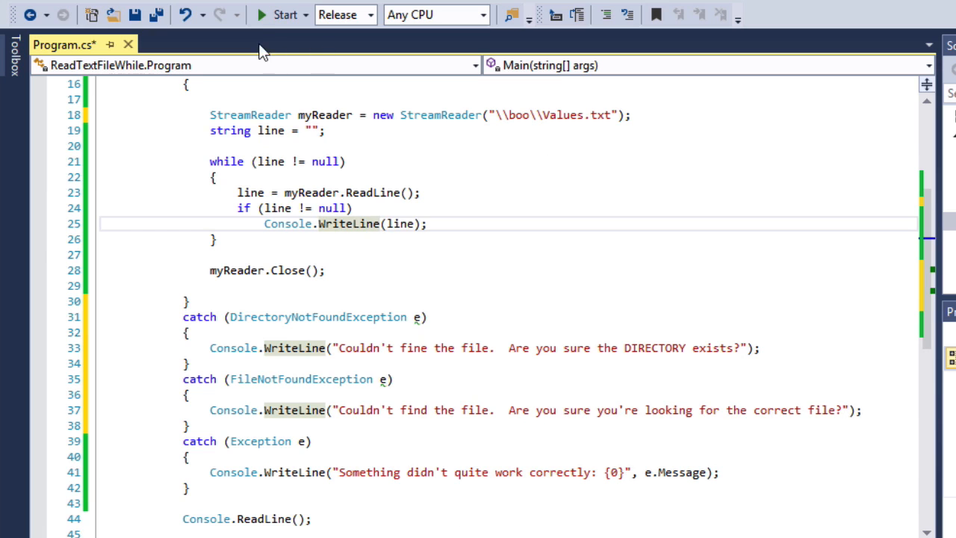
# - Run ReadTextFileWhile with the boo path to see the DIRECTORY message, then close the console
pyautogui.click(278, 15)
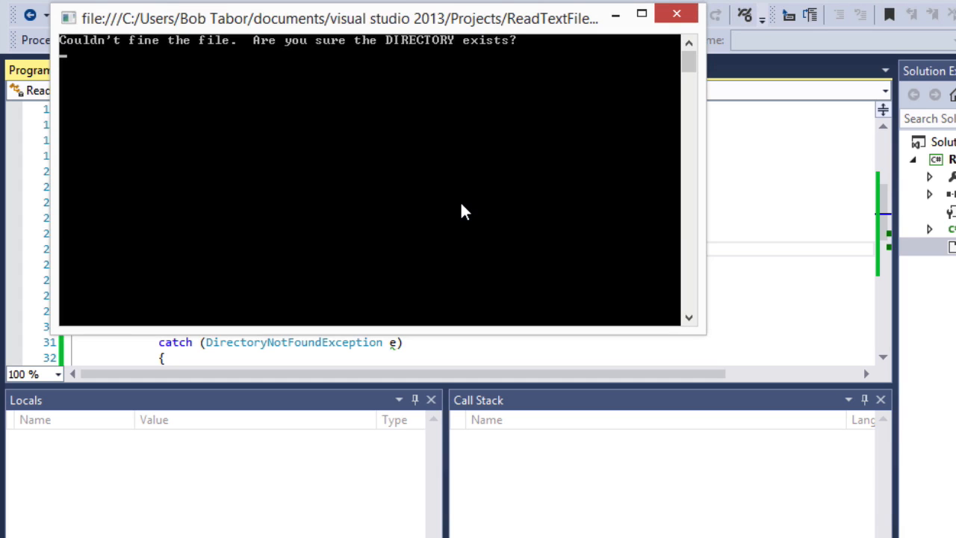
pyautogui.click(677, 12)
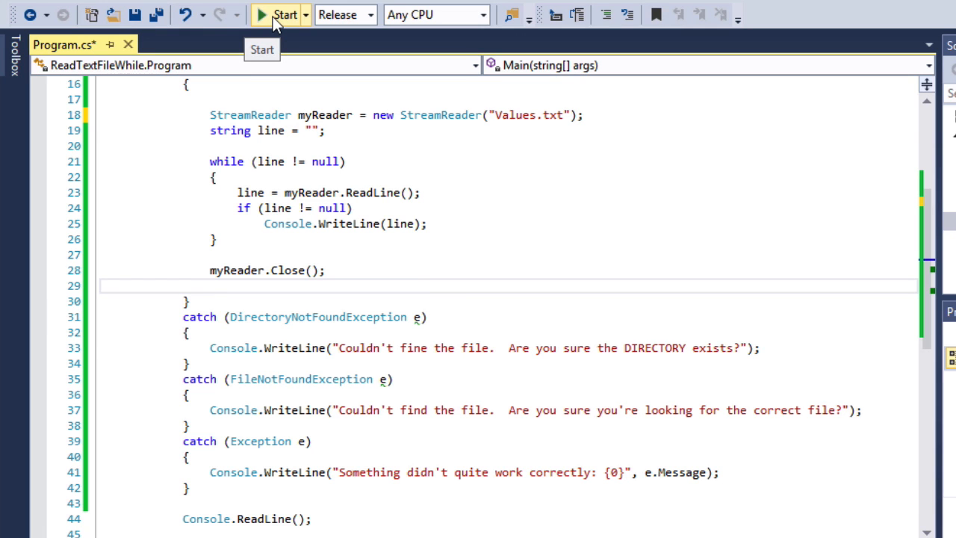
# - Run ReadTextFileWhile again with the plain Values.txt path and end it
pyautogui.click(284, 15)
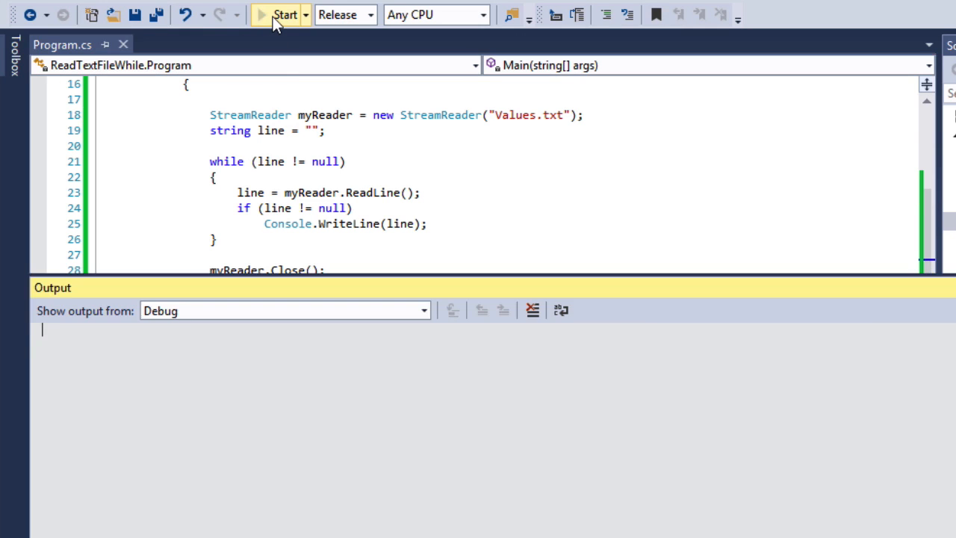
pyautogui.click(284, 15)
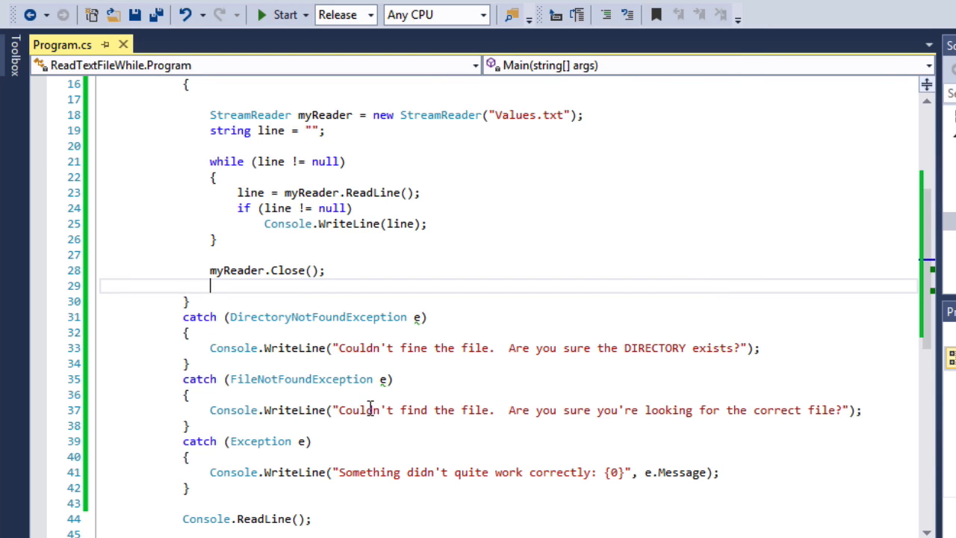
pyautogui.moveTo(373, 408)
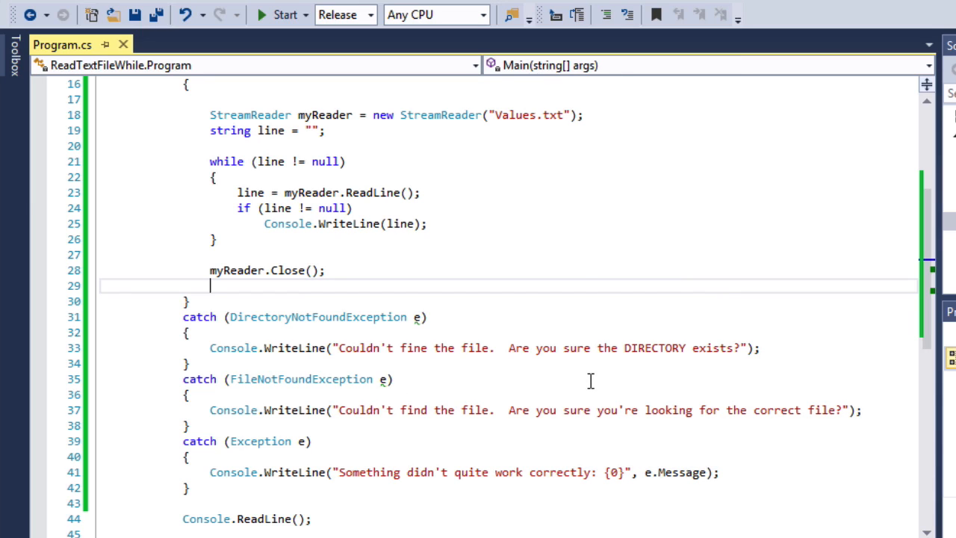
pyautogui.scroll(-3)
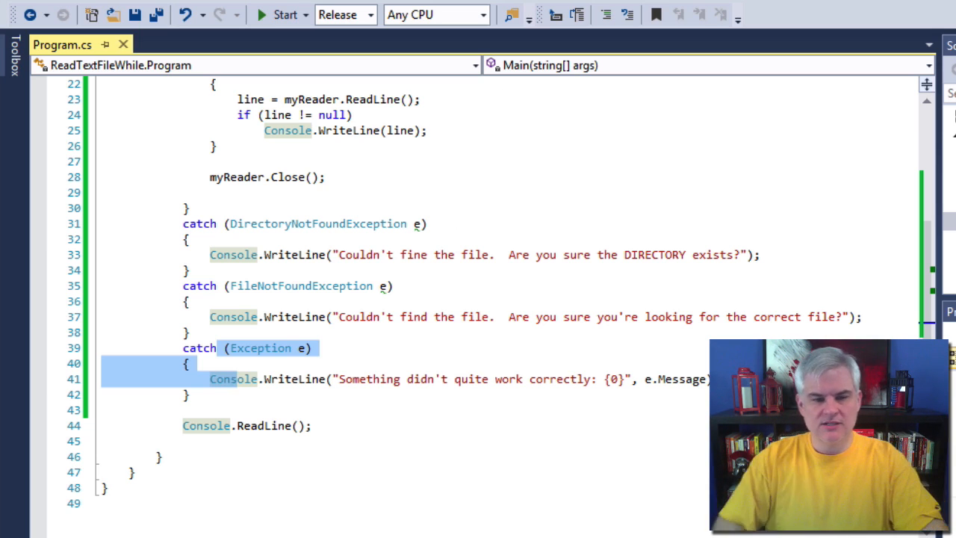
# - Add a finally block commented "Perform any cleanup to roll back the data or close connections, database, network, etc."
pyautogui.write('fi')
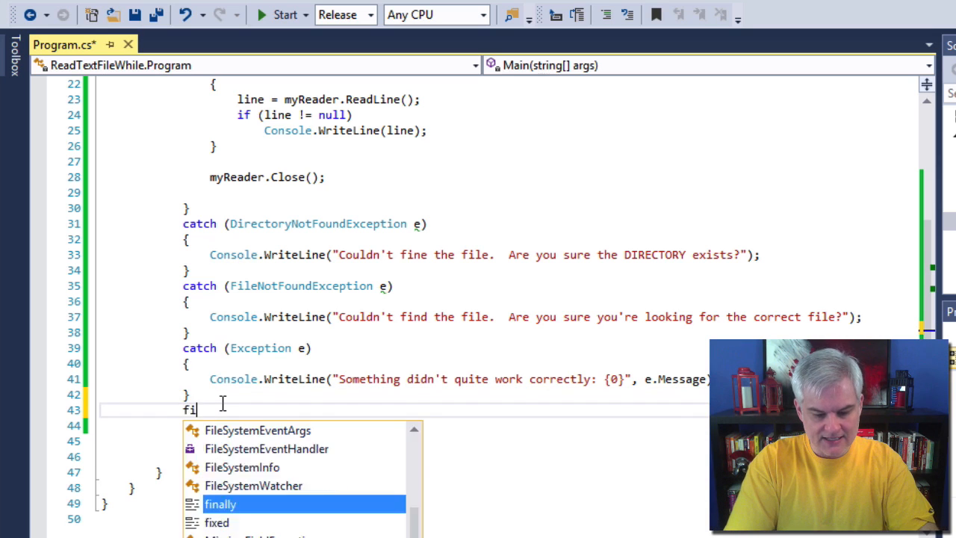
pyautogui.press('Tab')
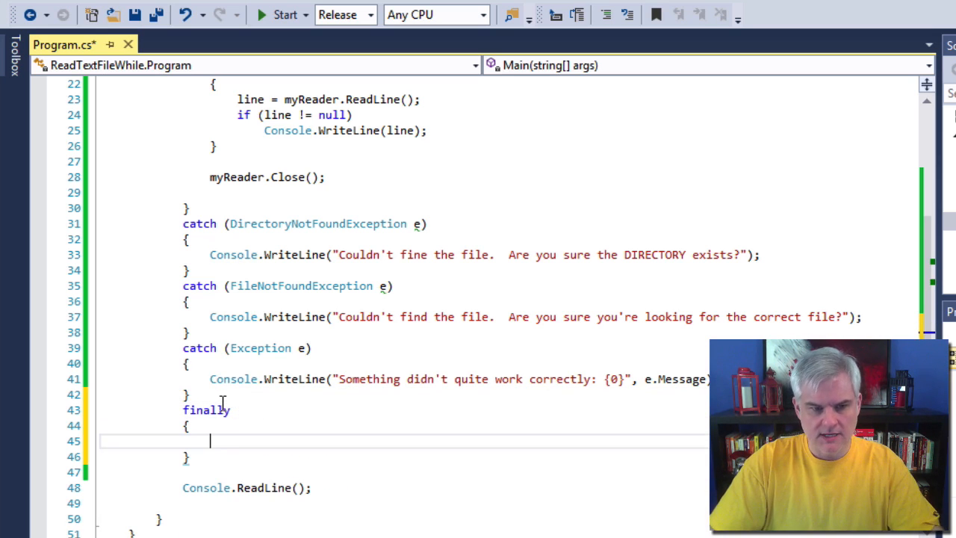
pyautogui.write('// P')
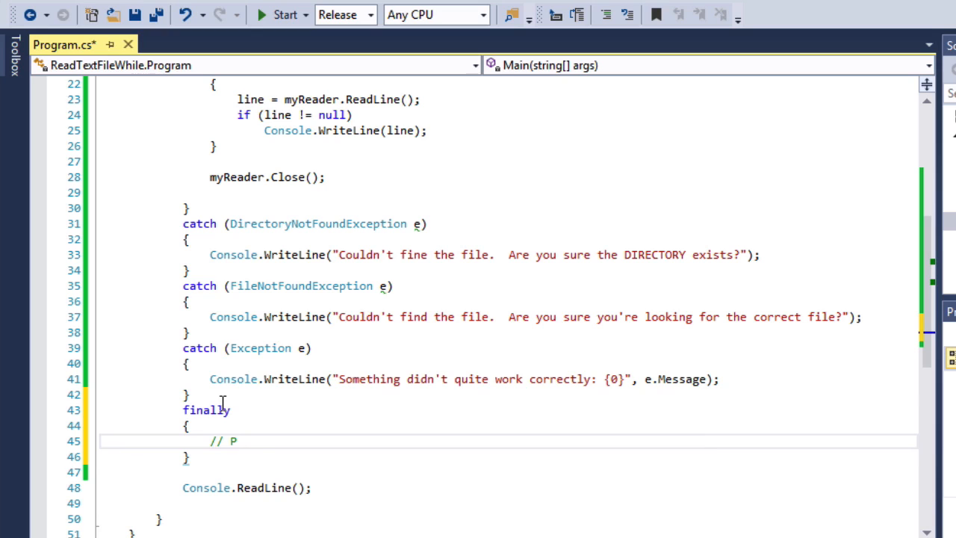
pyautogui.write('erform any clean')
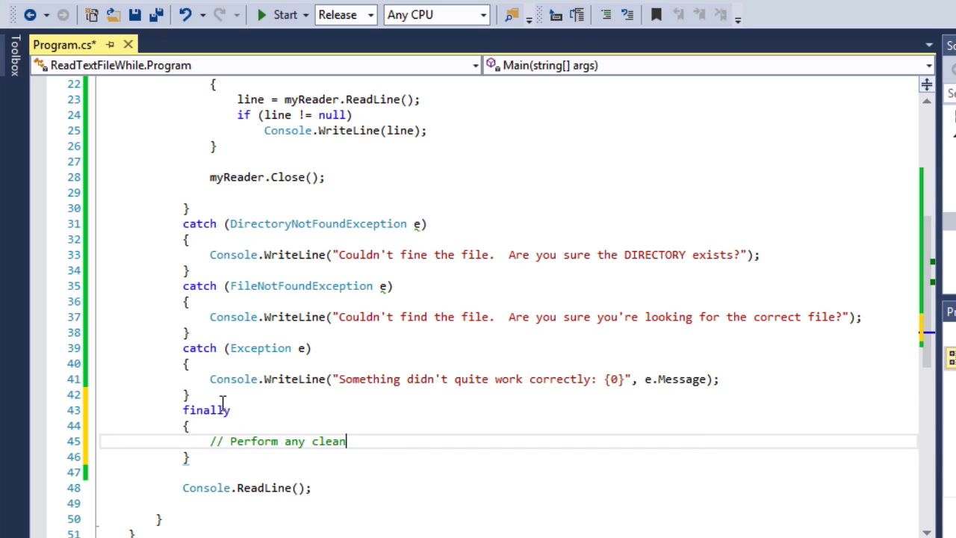
pyautogui.write('up to roll back the')
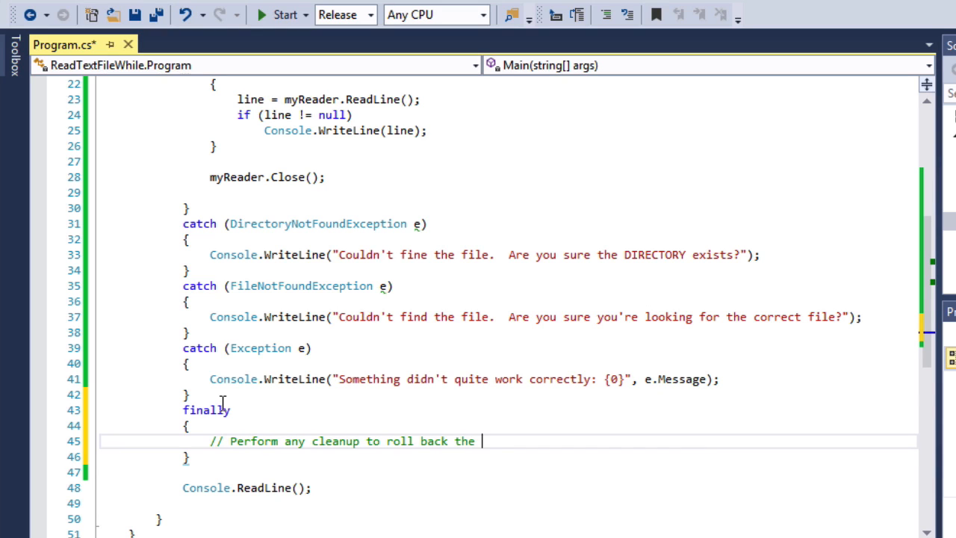
pyautogui.write('data or close connection')
pyautogui.write('// to file')
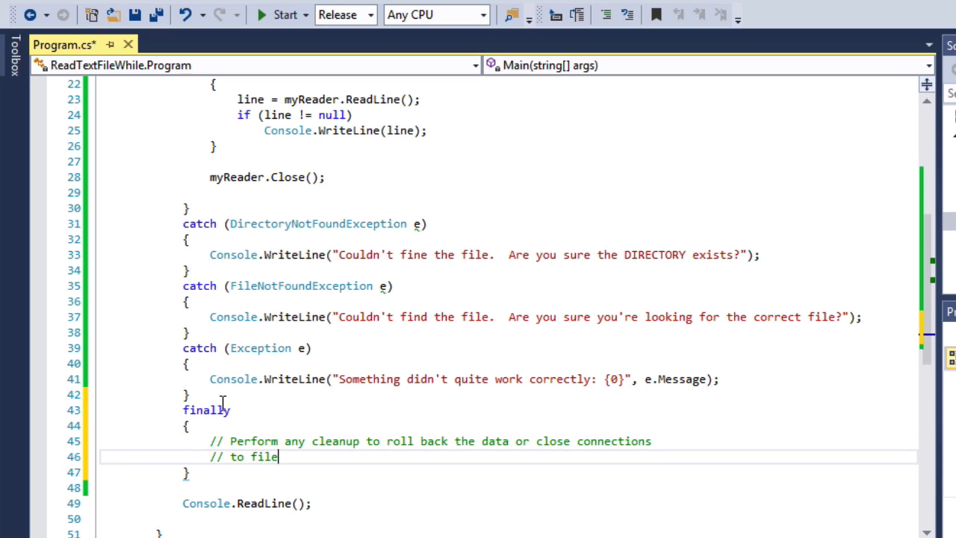
pyautogui.write('s, database')
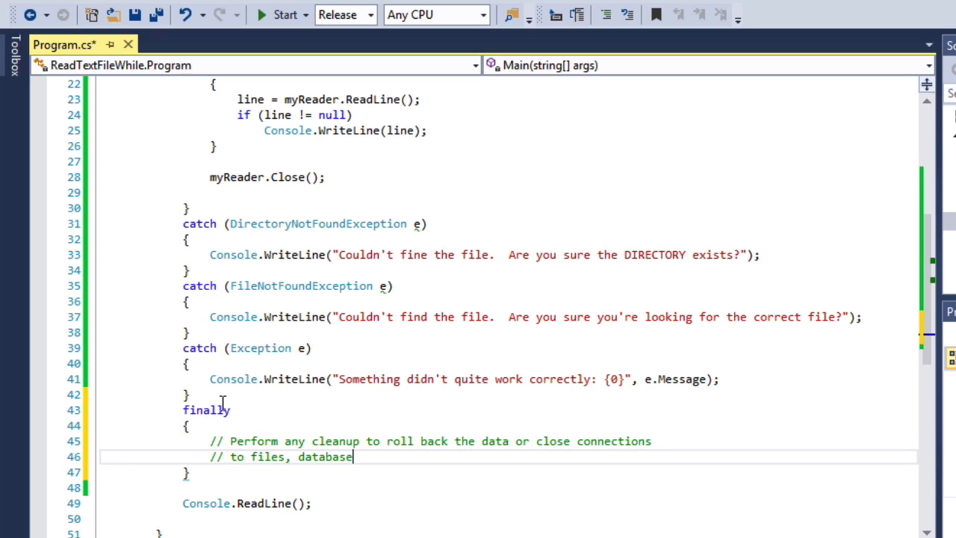
pyautogui.write(', network, etc.')
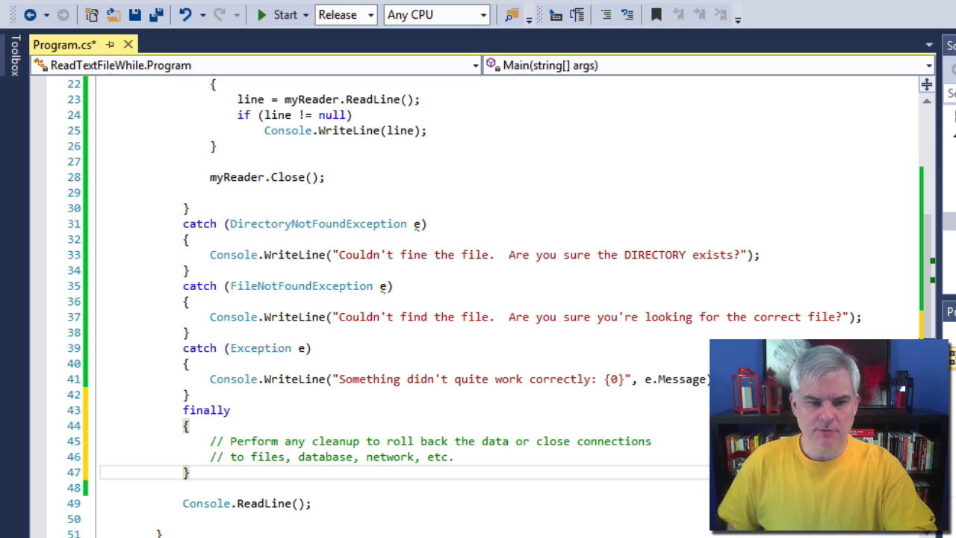
pyautogui.scroll(-3)
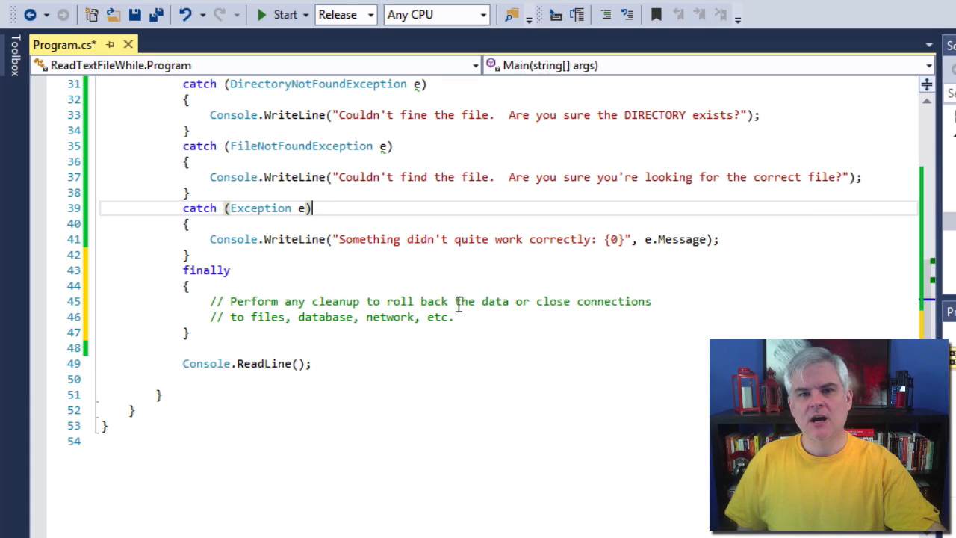
pyautogui.scroll(3)
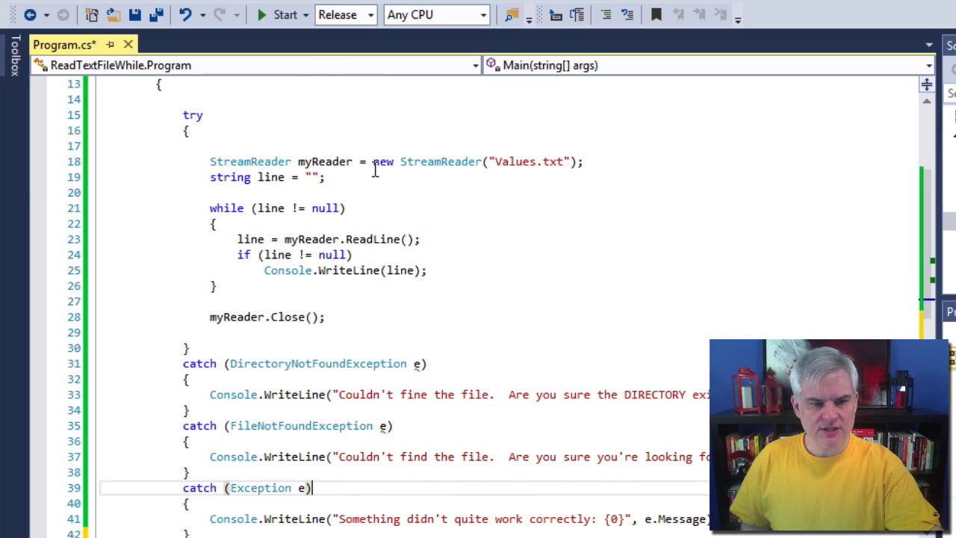
pyautogui.scroll(-3)
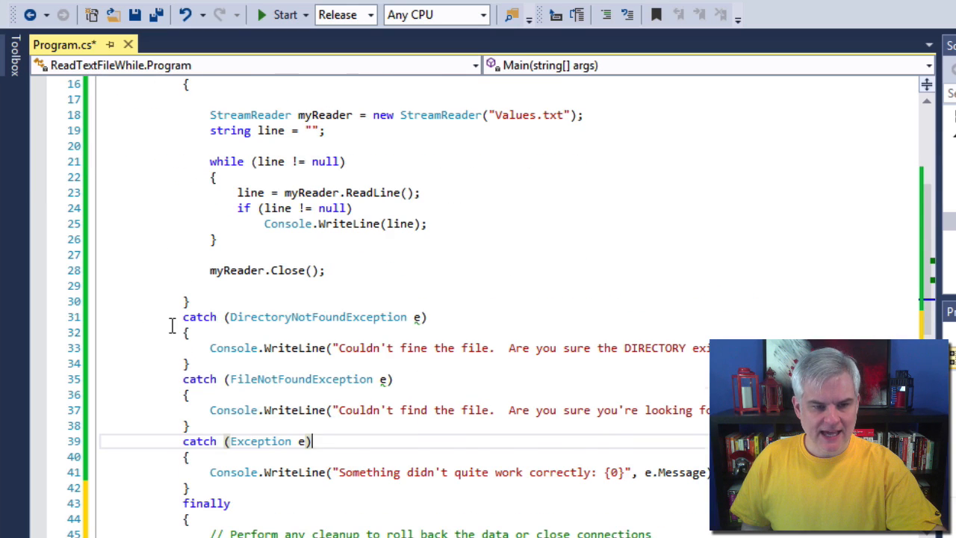
pyautogui.scroll(-3)
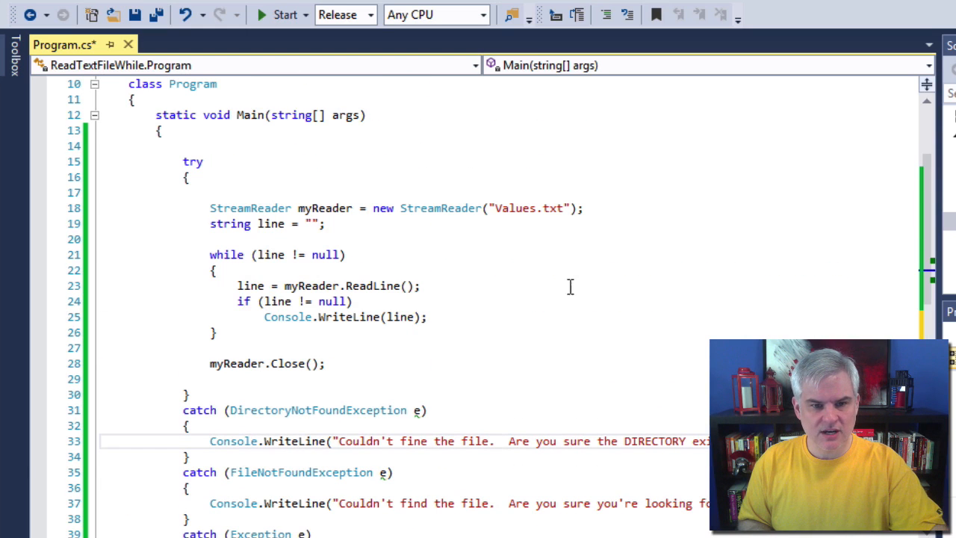
pyautogui.moveTo(460, 208)
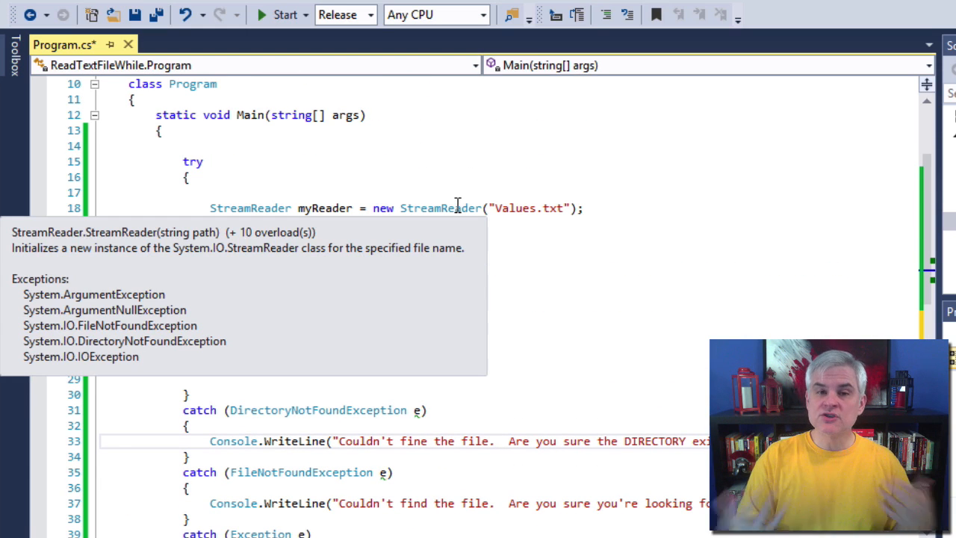